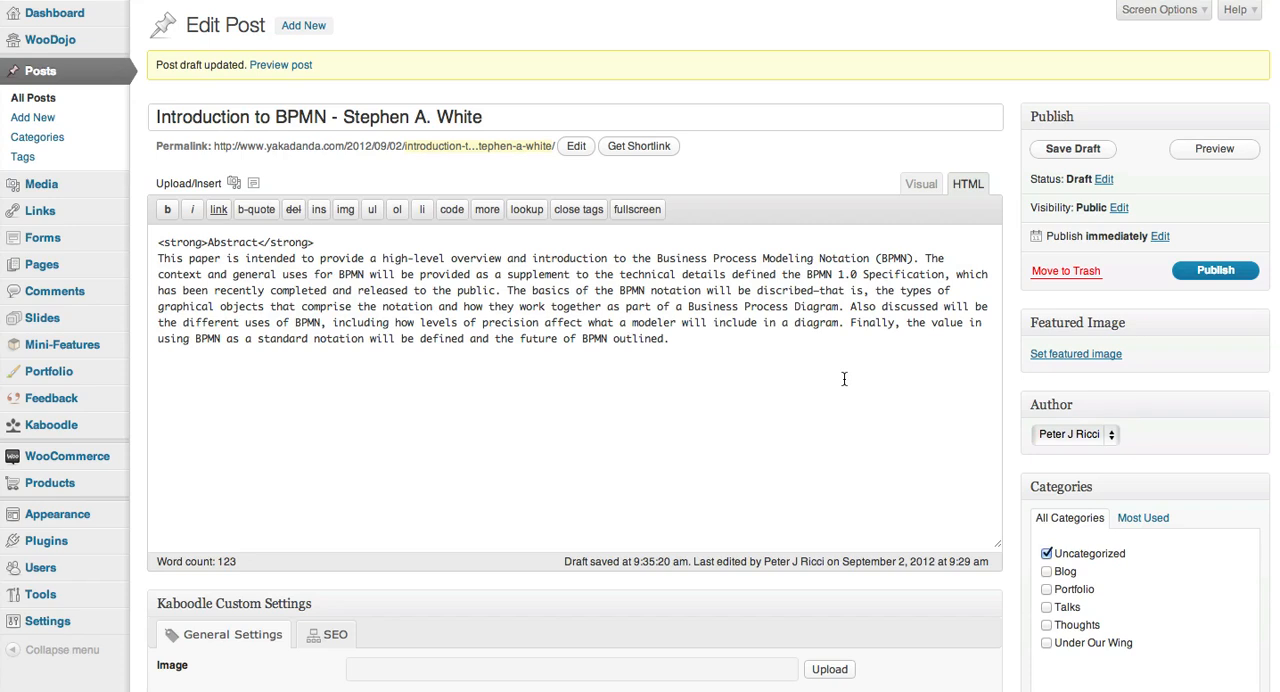
mouse_move(848, 117)
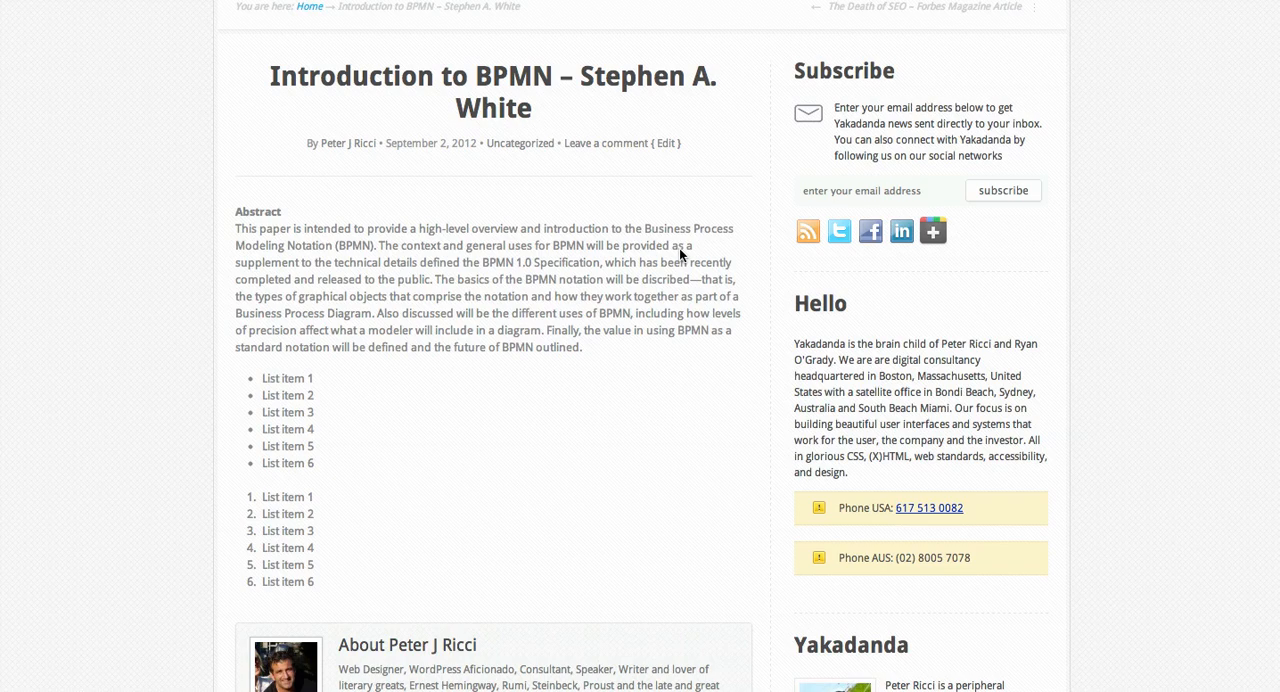
Step: Preview the draft 'Introduction to BPMN – Stephen A. White' and review its abstract and lists
scroll(up, 3)
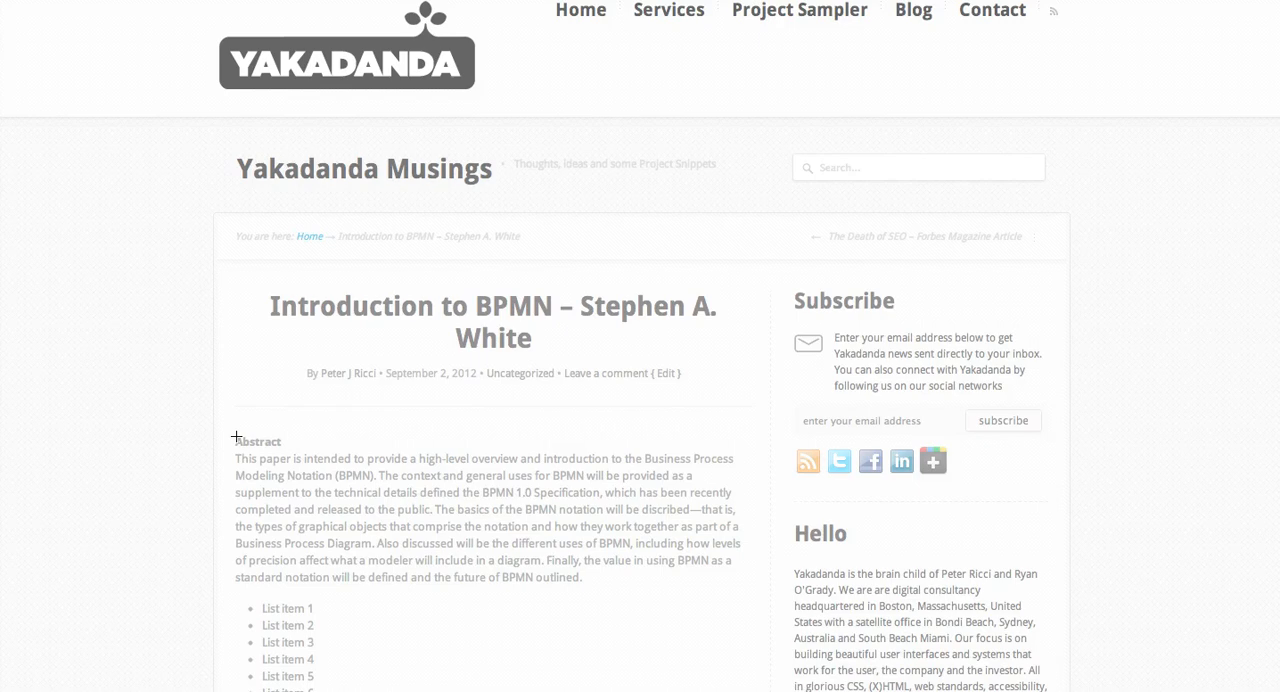
drag(236, 441, 740, 591)
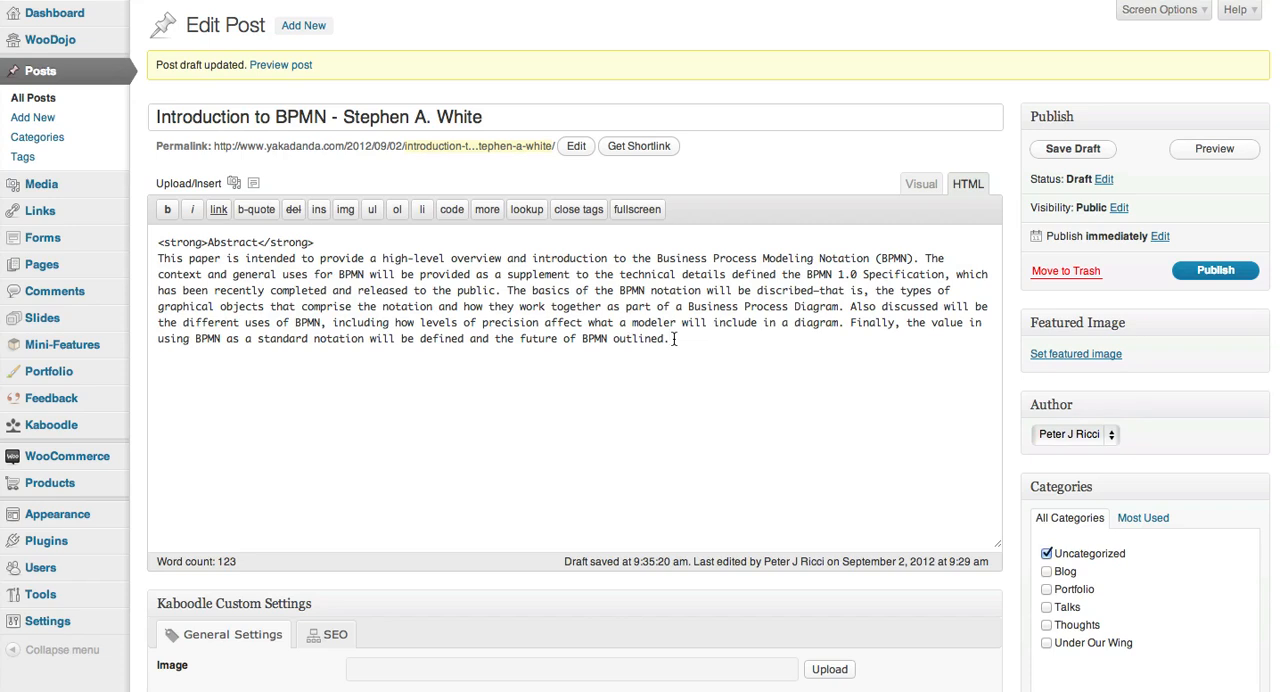
mouse_move(240, 318)
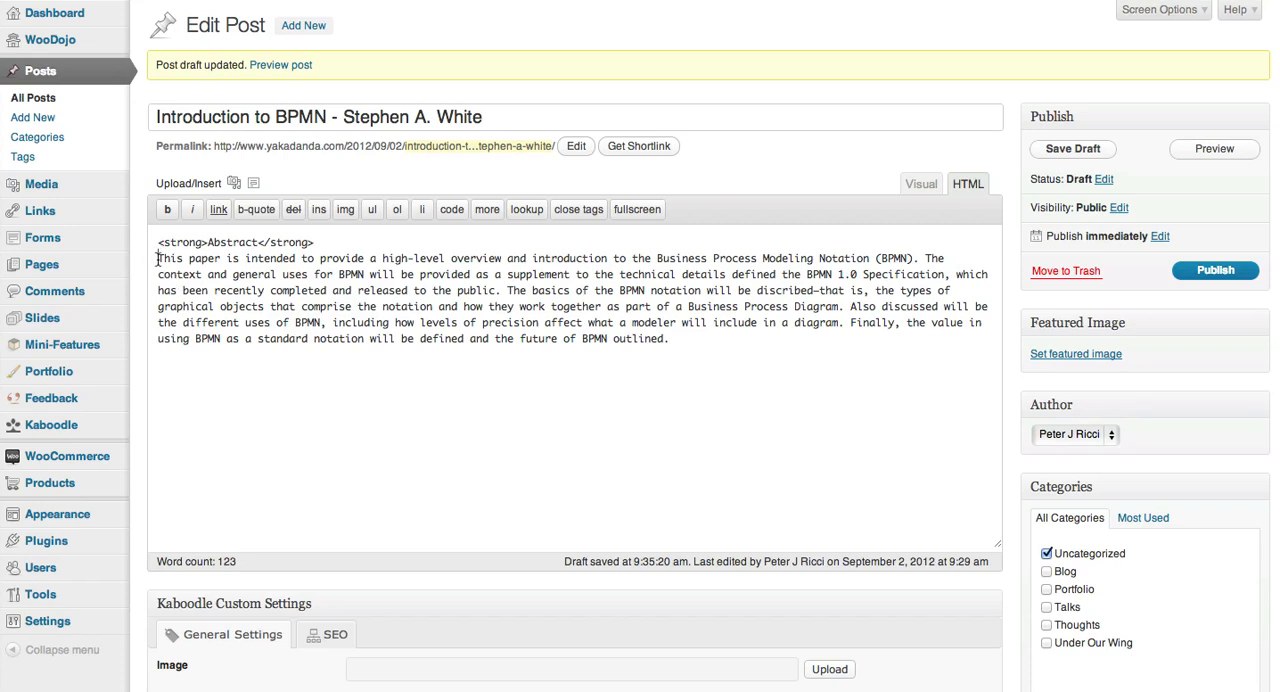
Step: Place the cursor in the HTML editor just before 'This paper is intended…'
click(1072, 149)
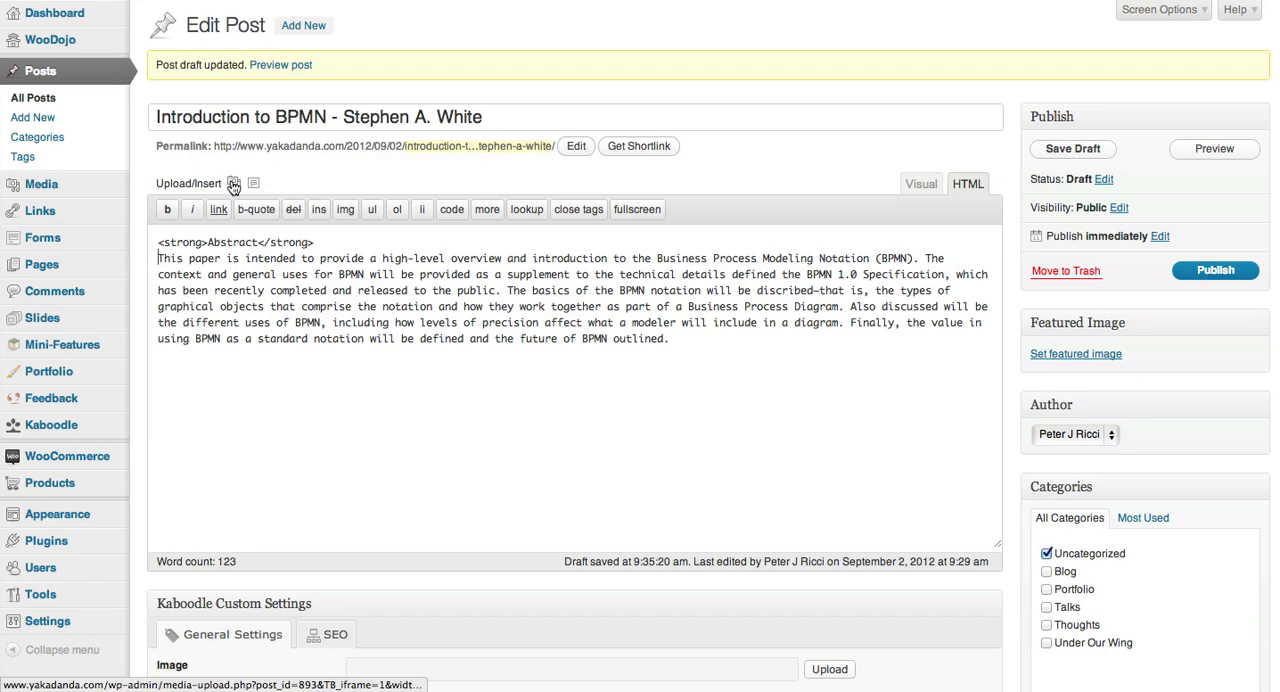
Step: Upload the beach photo IMG_7362.jpg through the media uploader
click(233, 184)
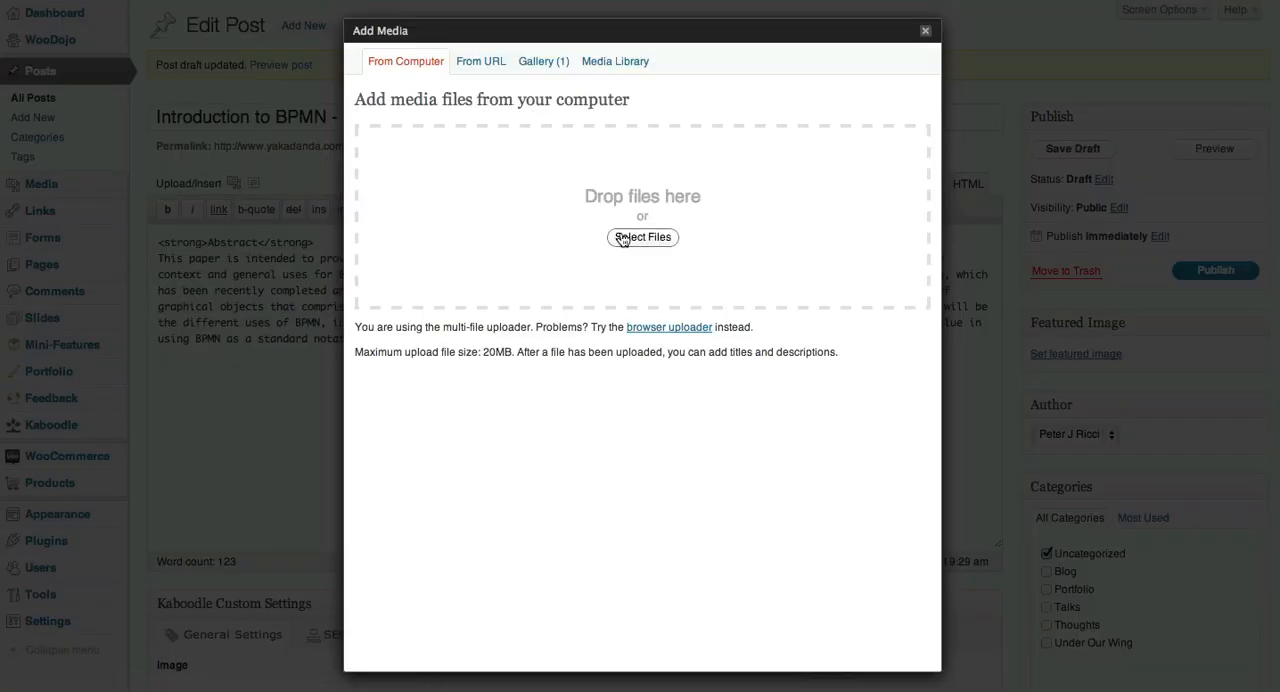
click(642, 237)
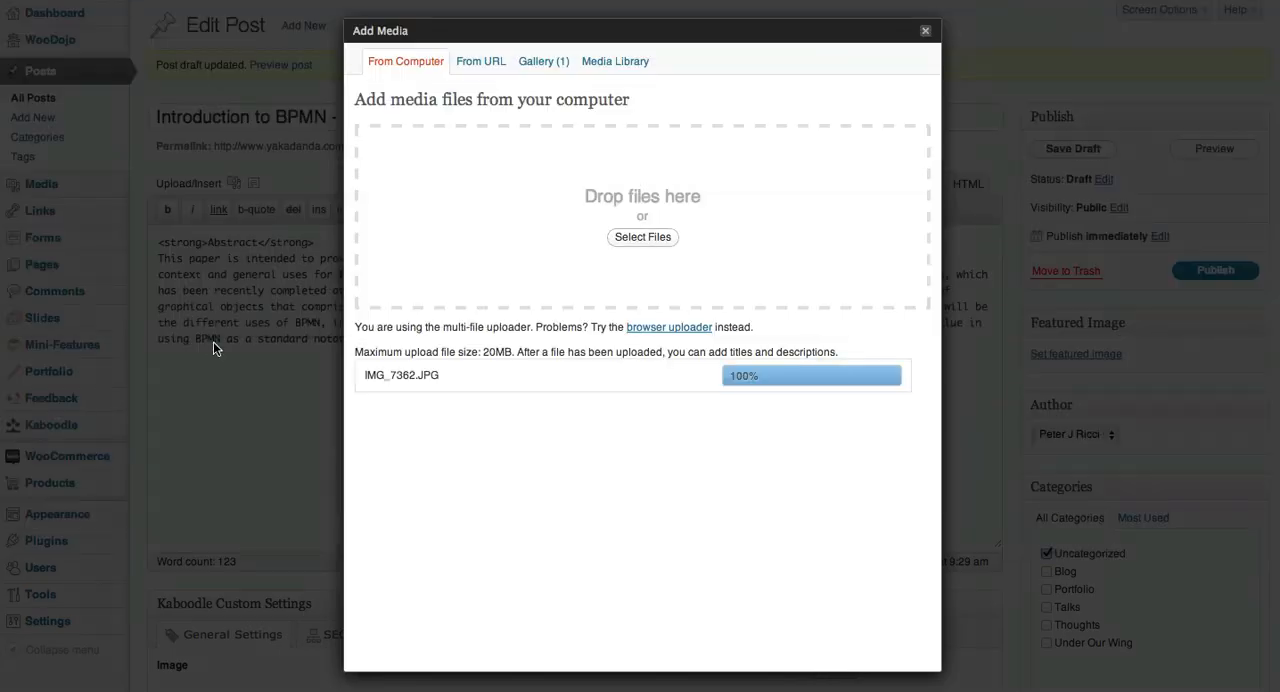
mouse_move(452, 382)
text(Sea View)
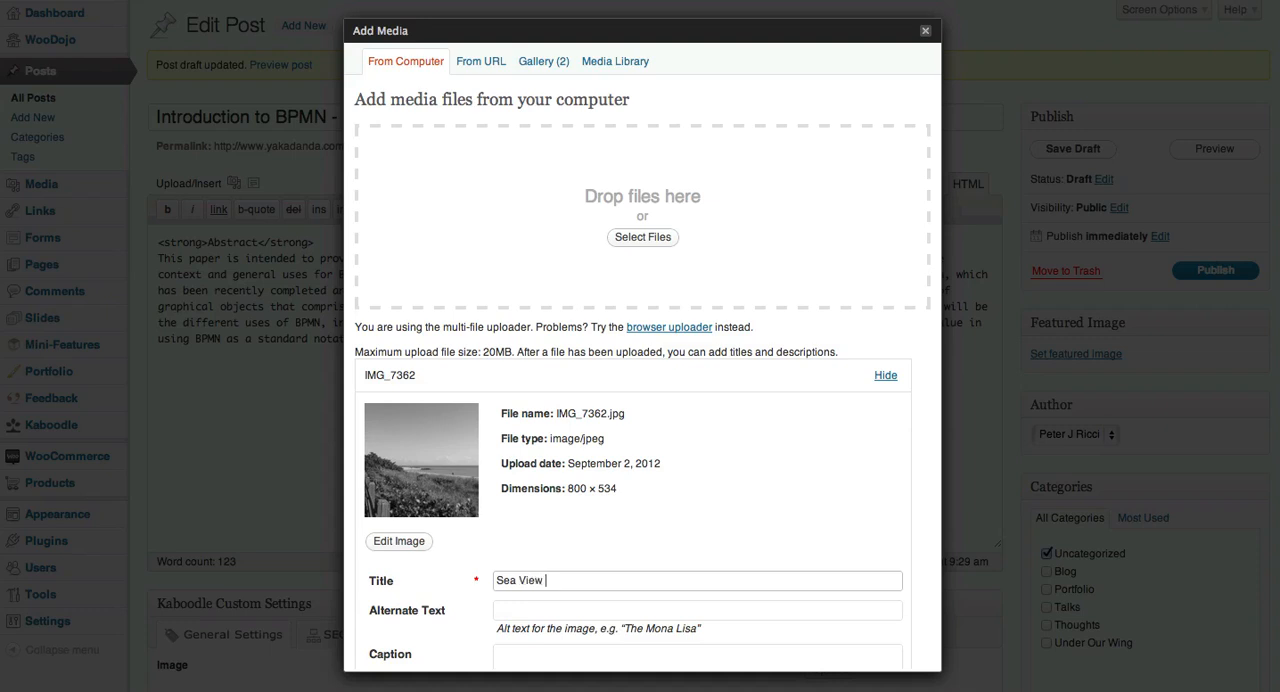
Step: Title the uploaded photo 'Sea View Miami Beach'
text(Miami Beach)
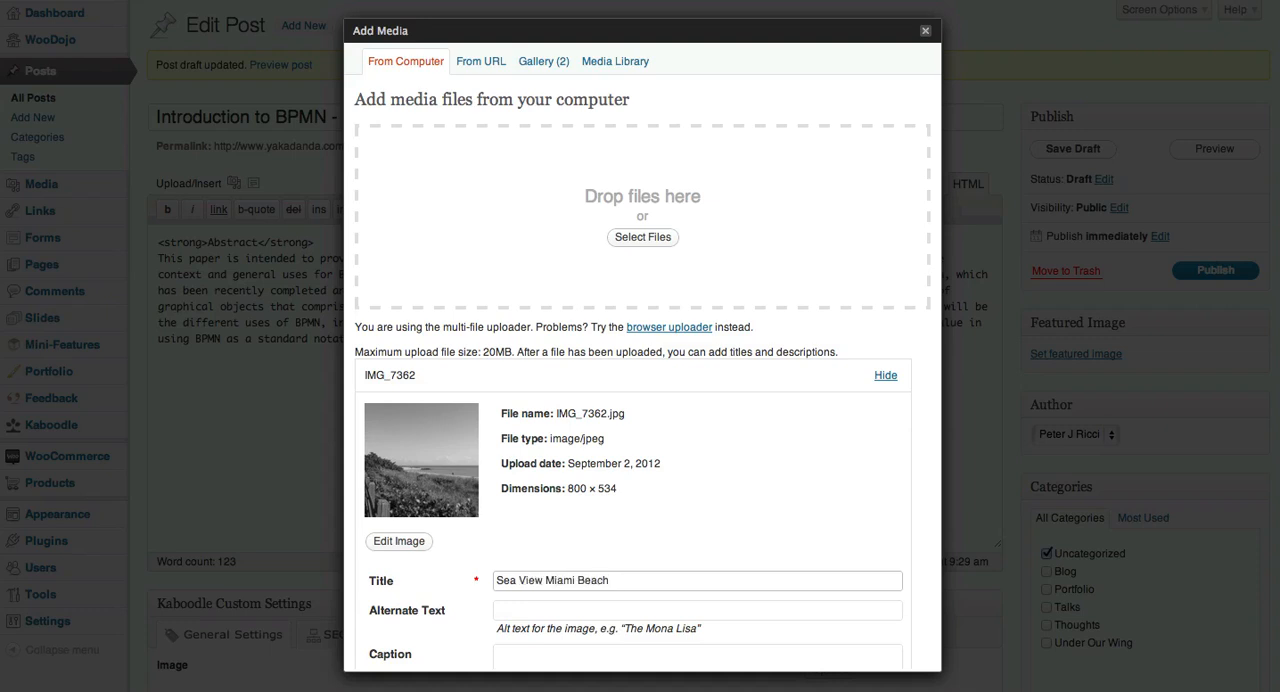
scroll(down, 3)
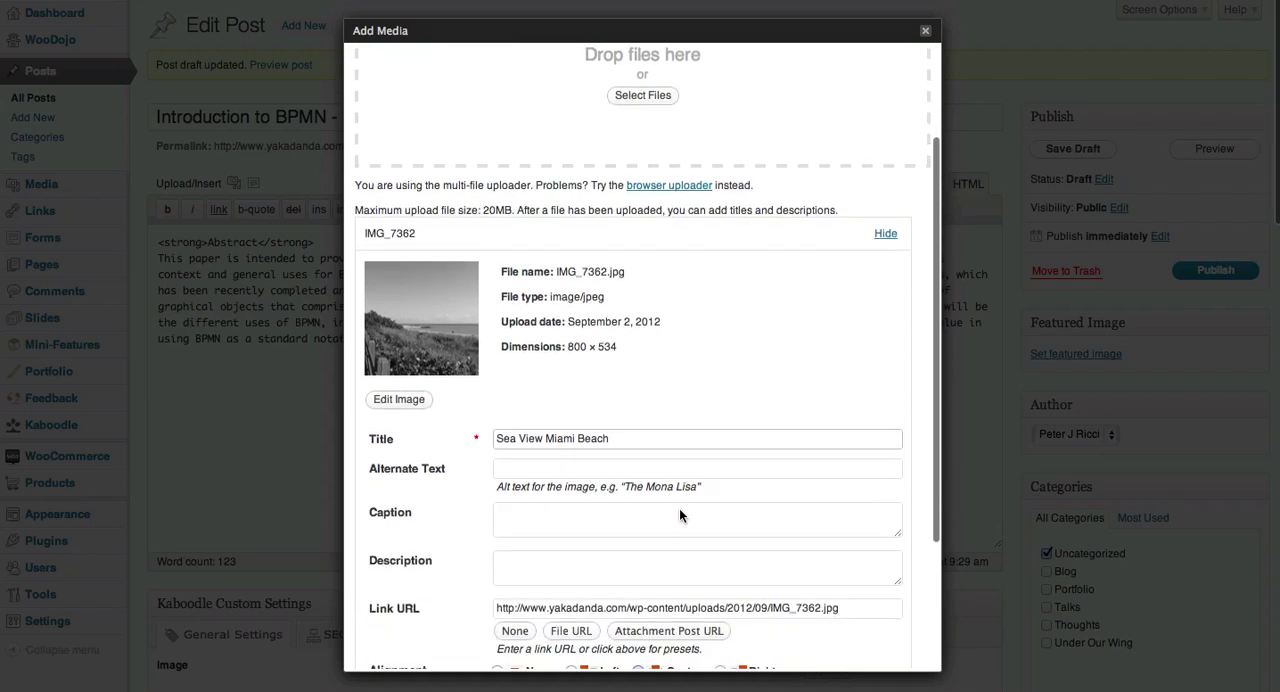
scroll(down, 3)
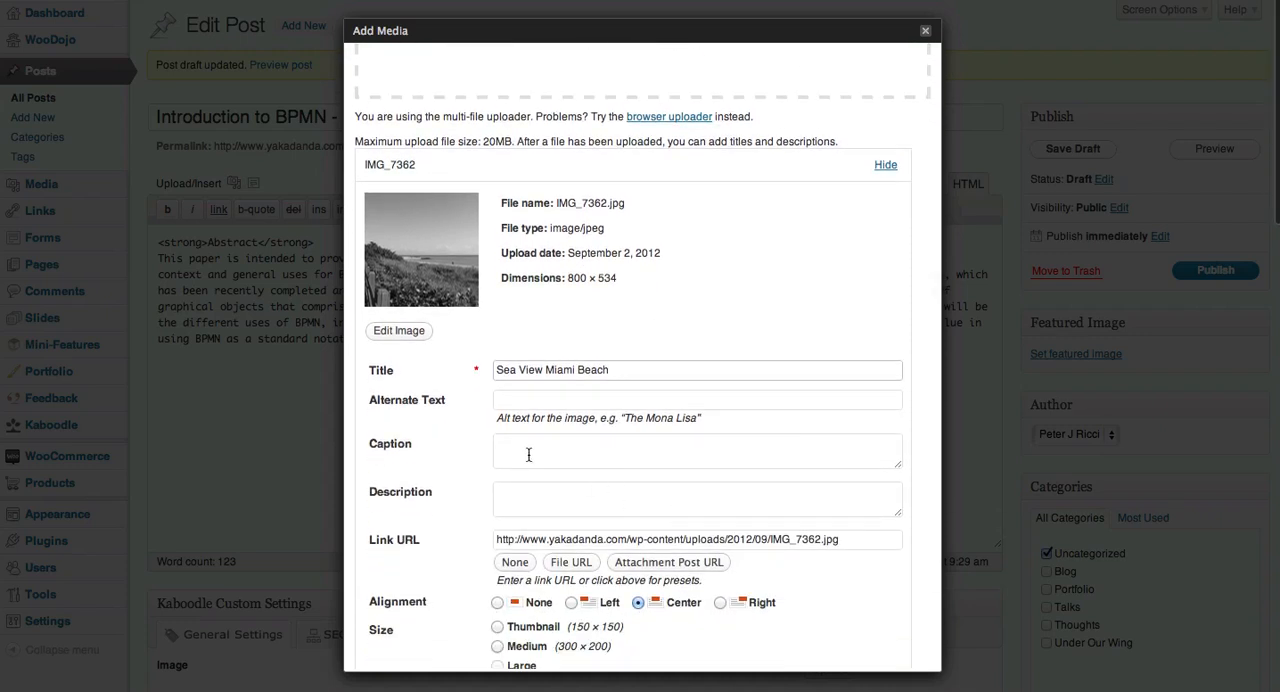
click(697, 399)
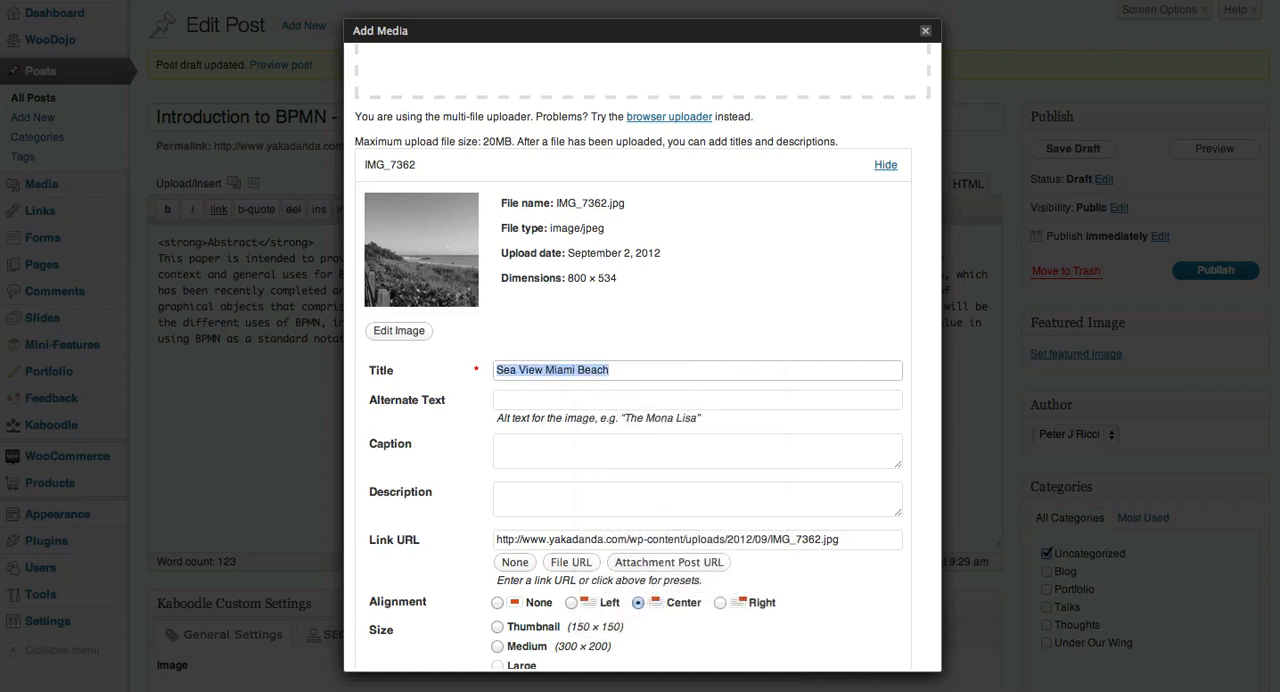
text(Sea View Miami Beach)
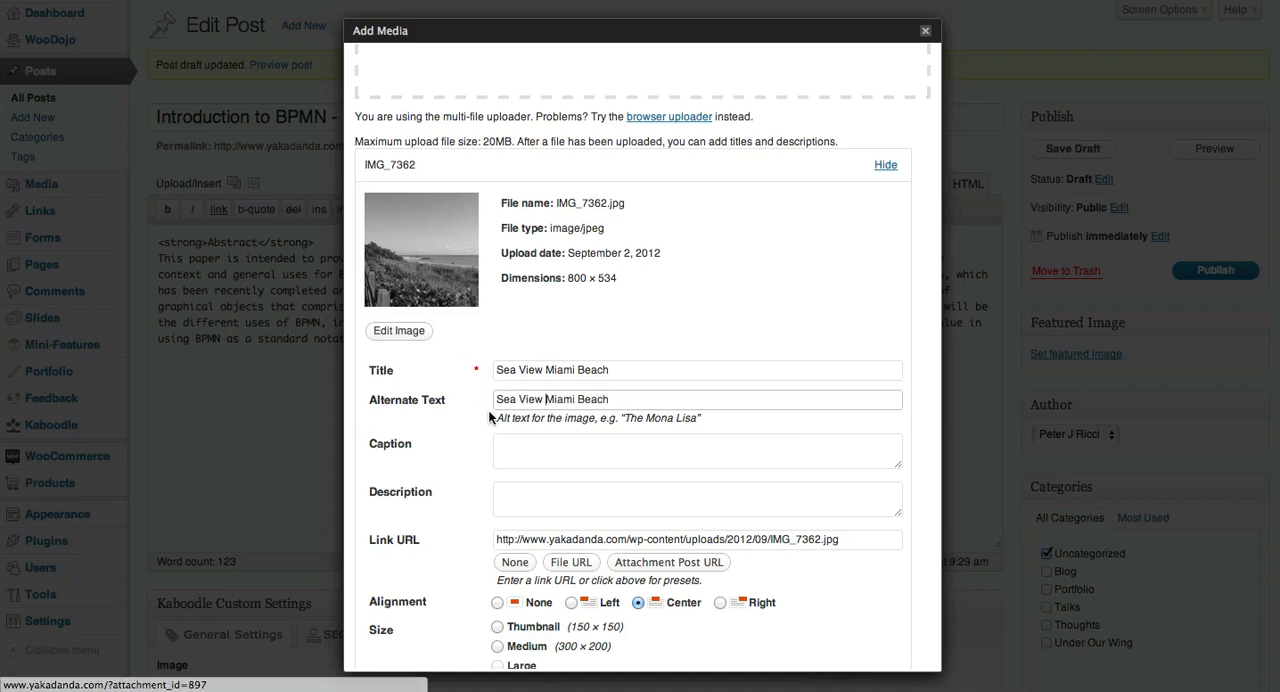
Step: Fill in matching alternate text, caption and description for the photo
click(697, 451)
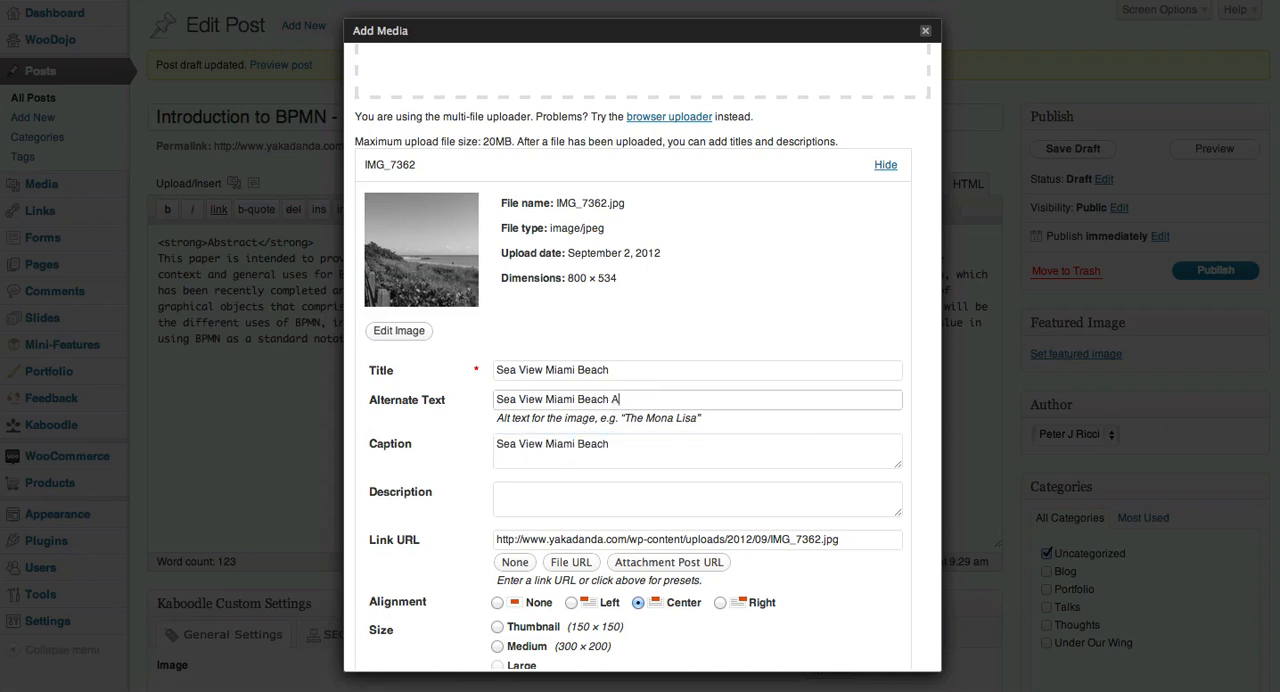
text(lt)
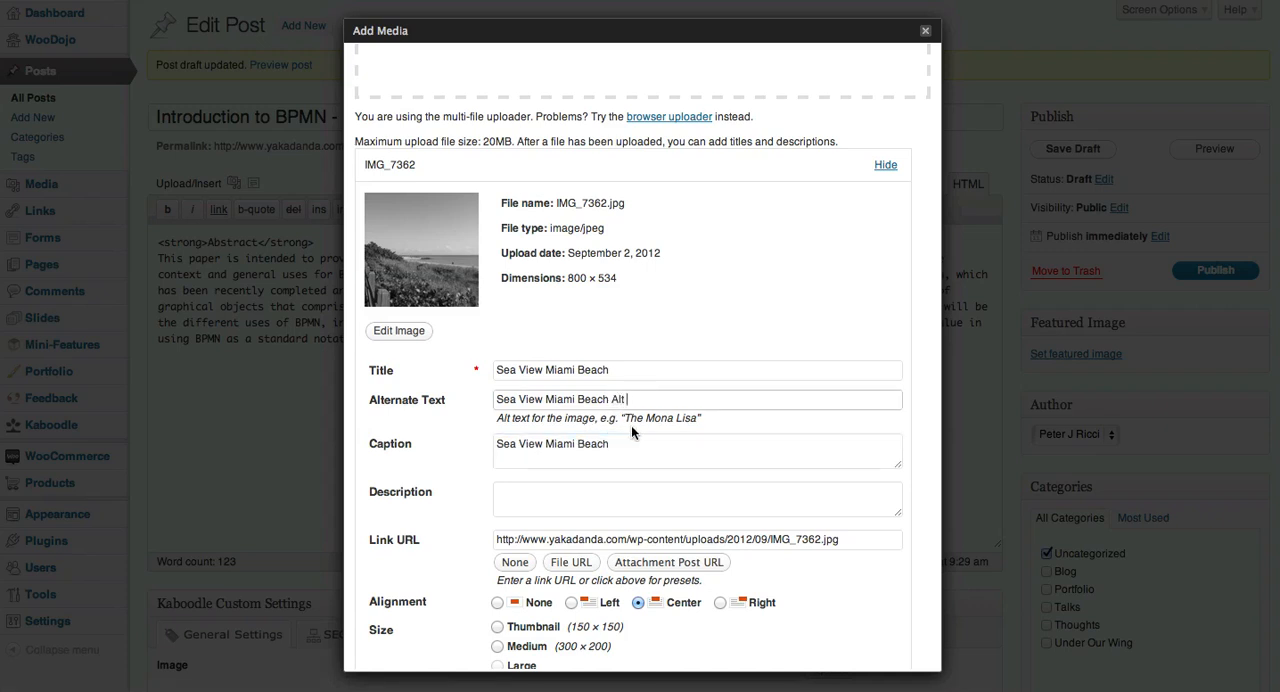
text(Capti)
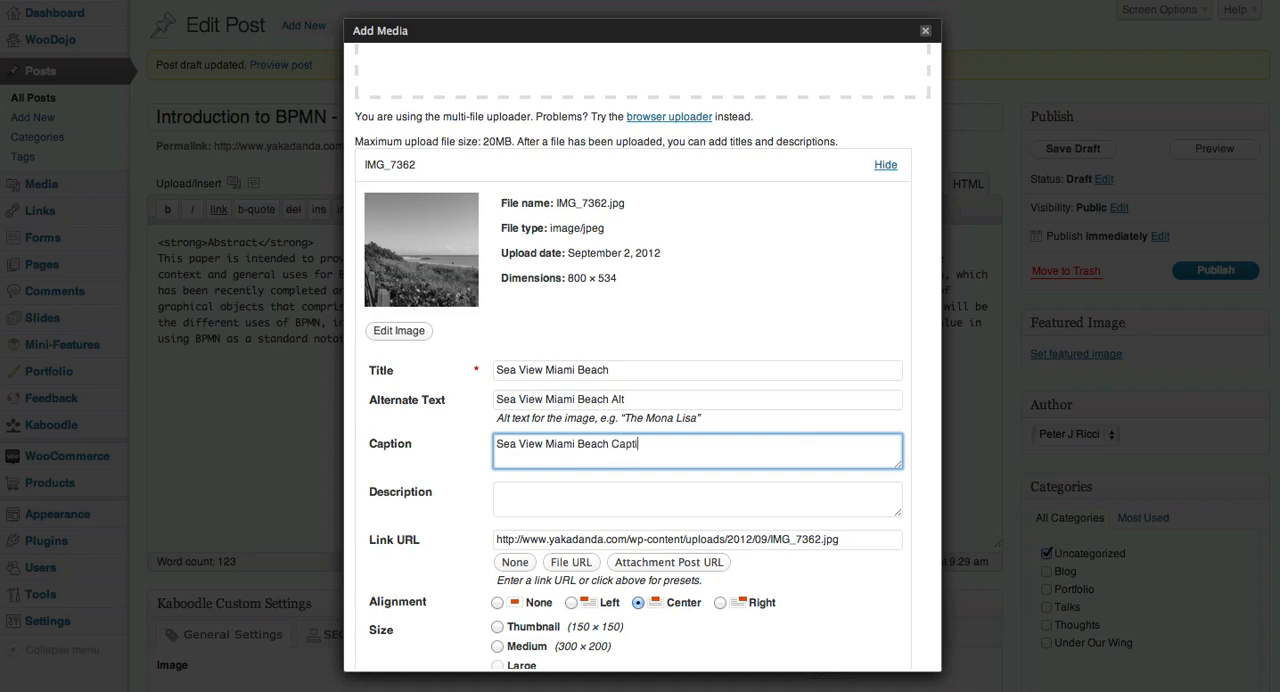
text(ion)
click(697, 499)
text(Sea View Miami Beach Desc)
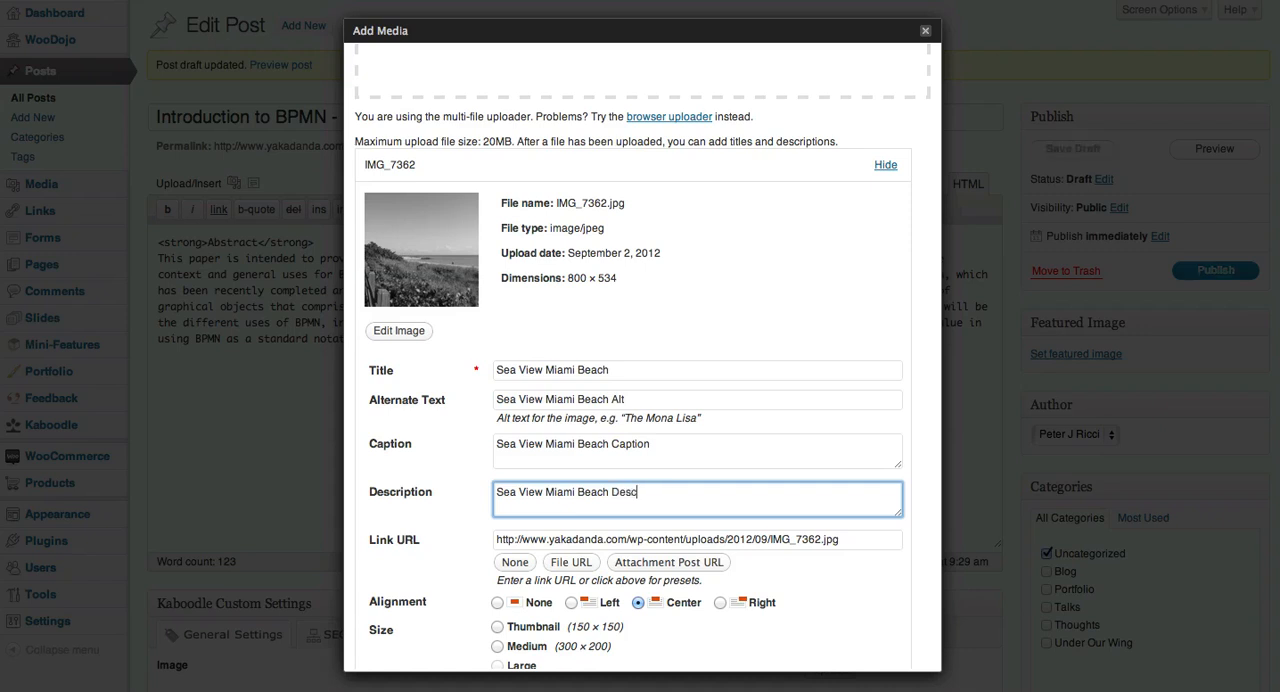
text(ription)
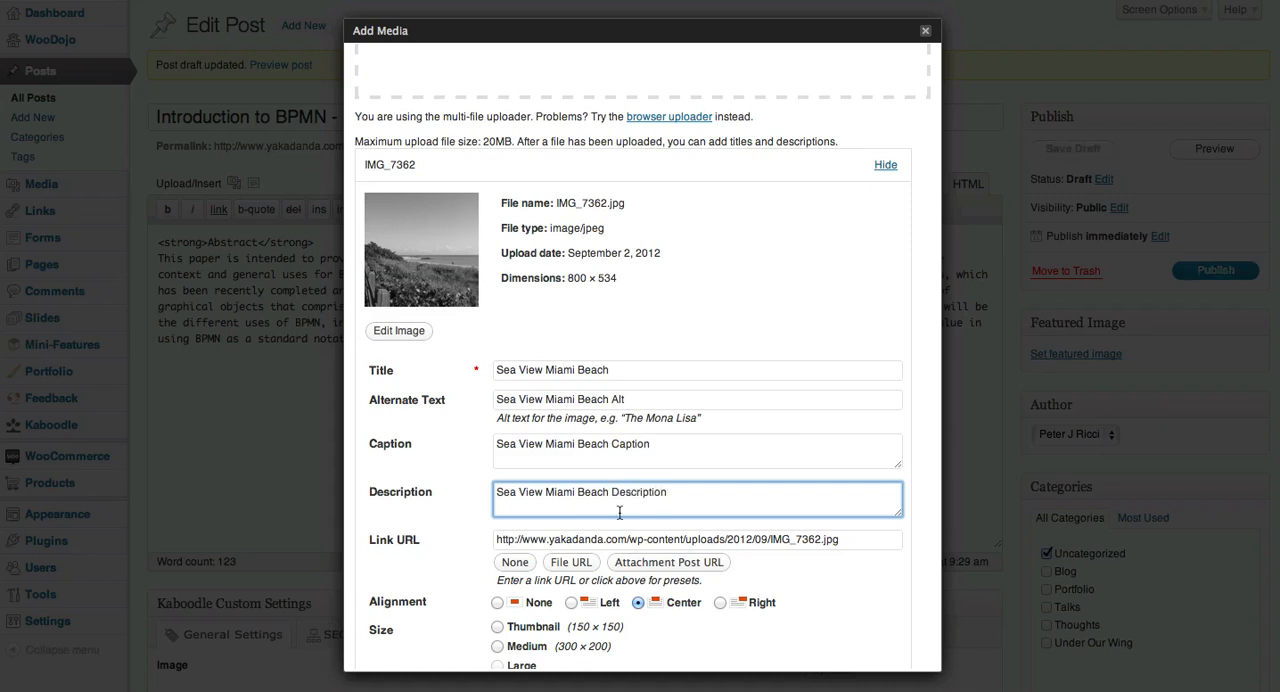
mouse_move(475, 531)
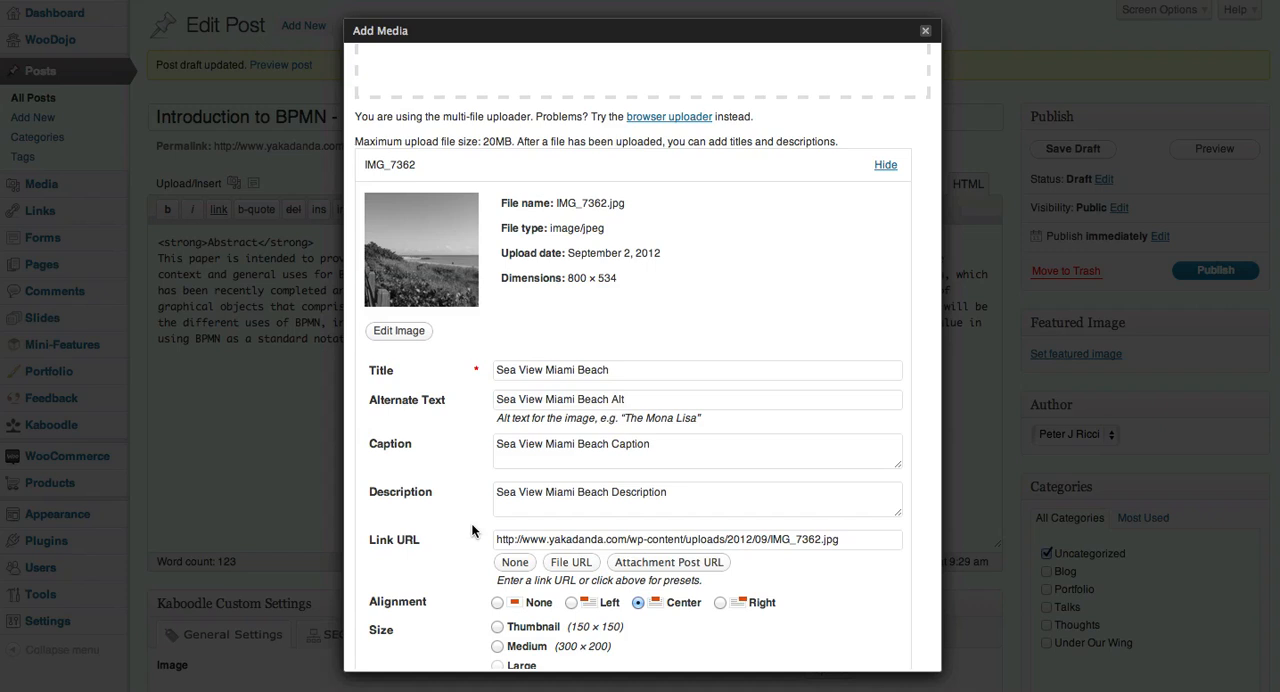
Step: Clear the photo's link, align it right and choose Medium (300×200) size
scroll(down, 3)
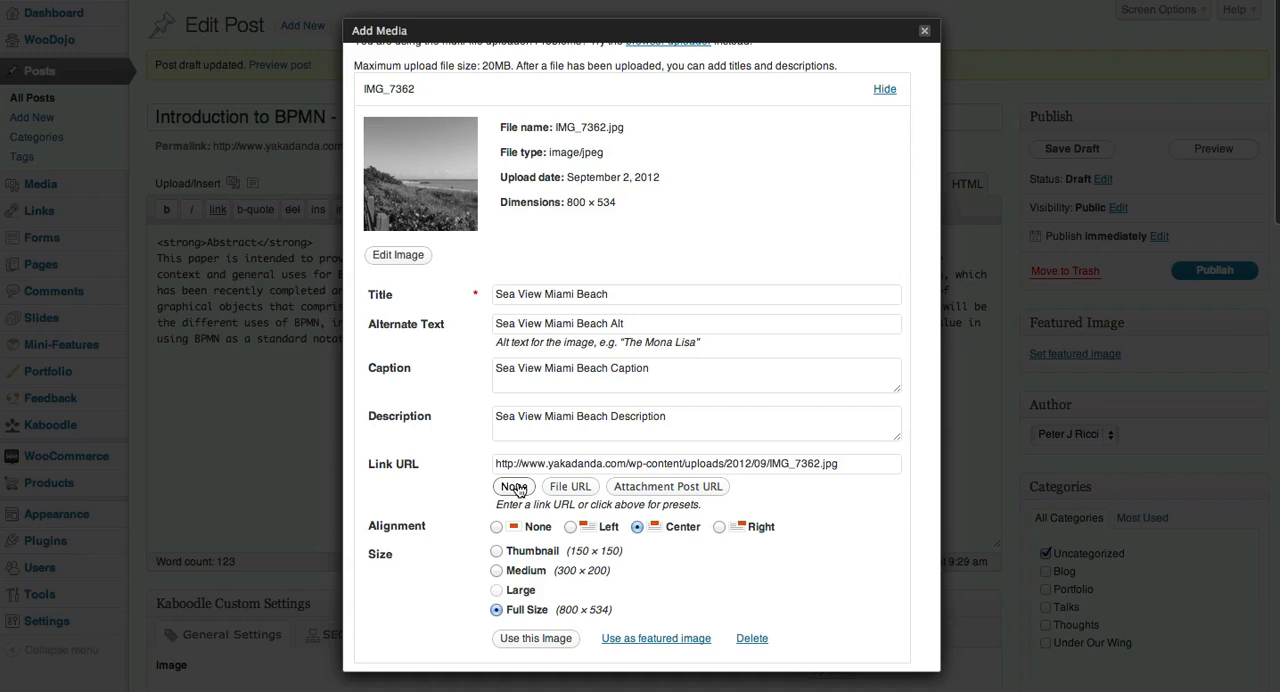
click(514, 486)
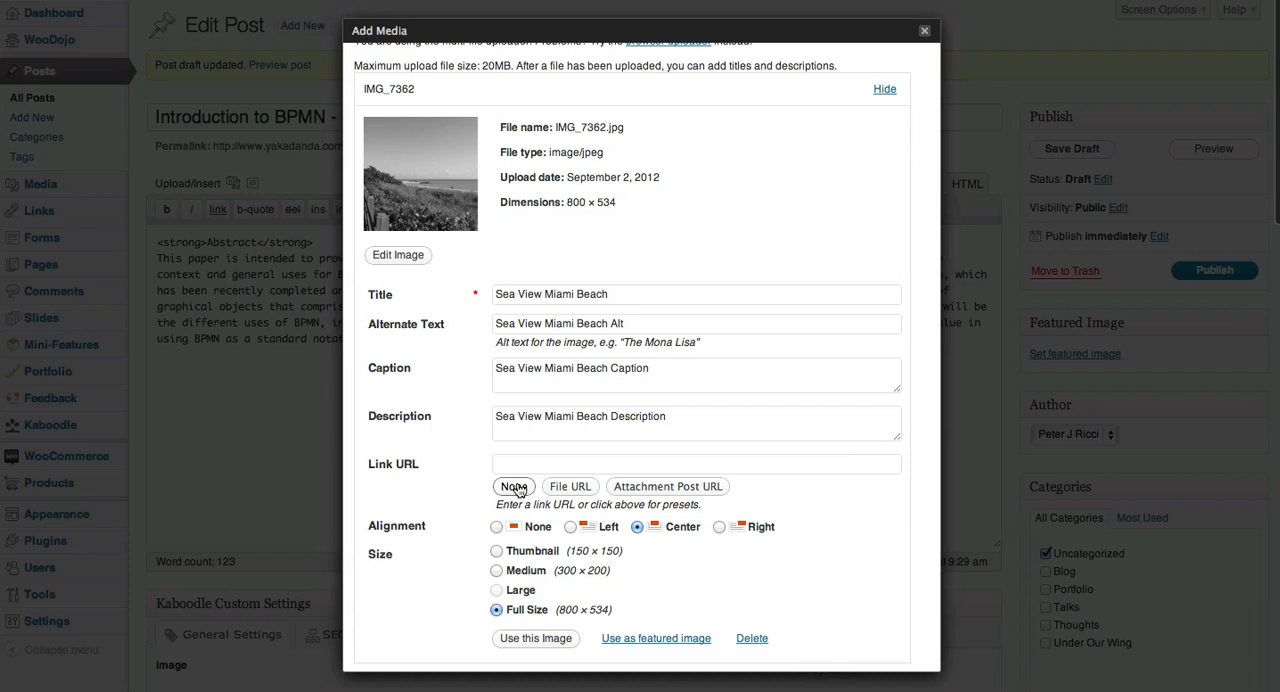
mouse_move(454, 543)
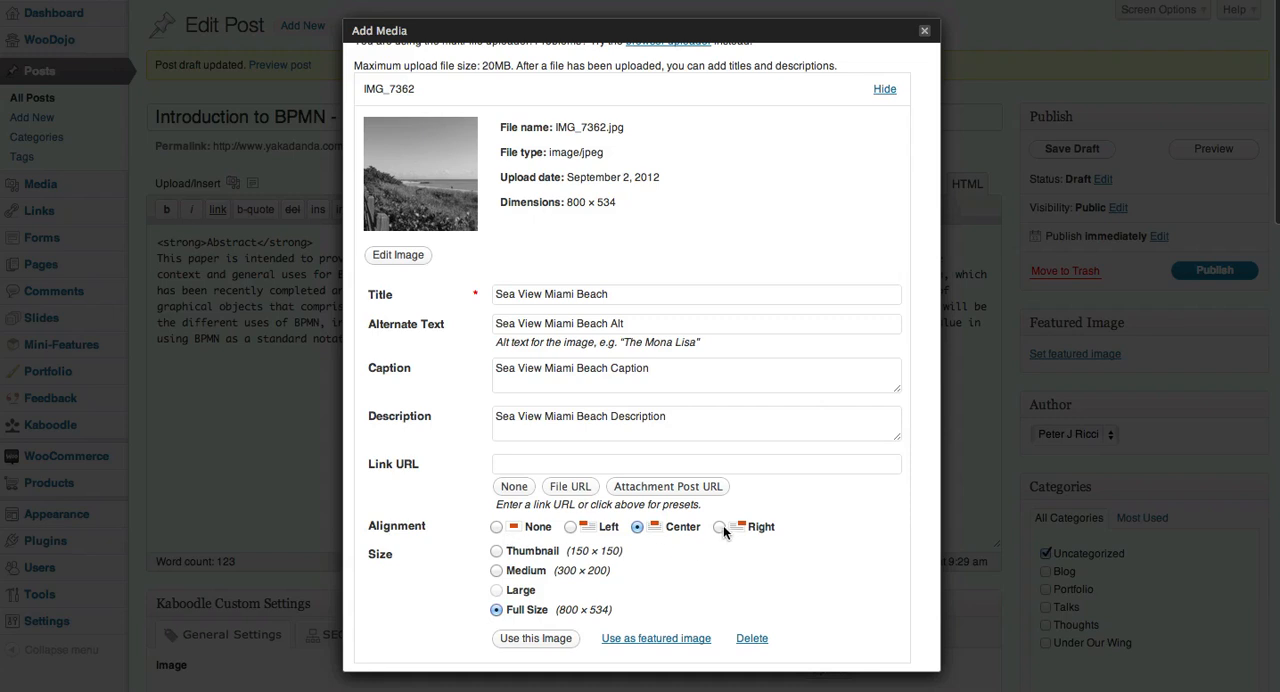
click(718, 527)
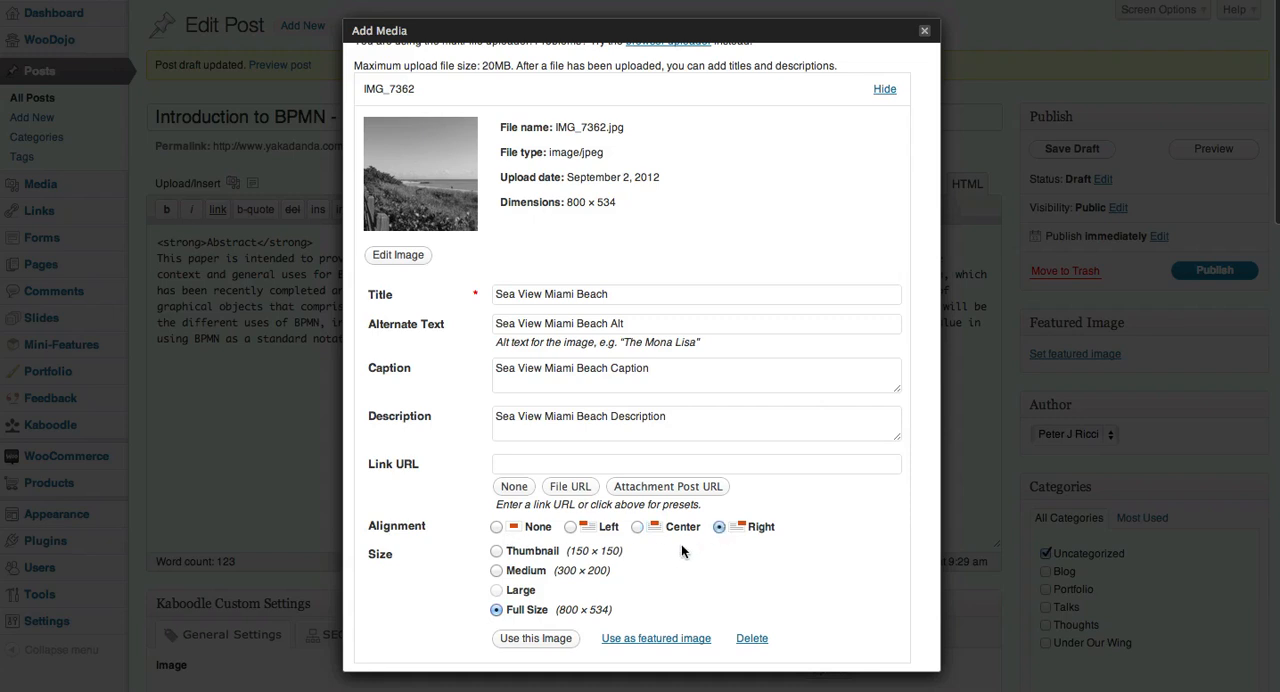
mouse_move(496, 570)
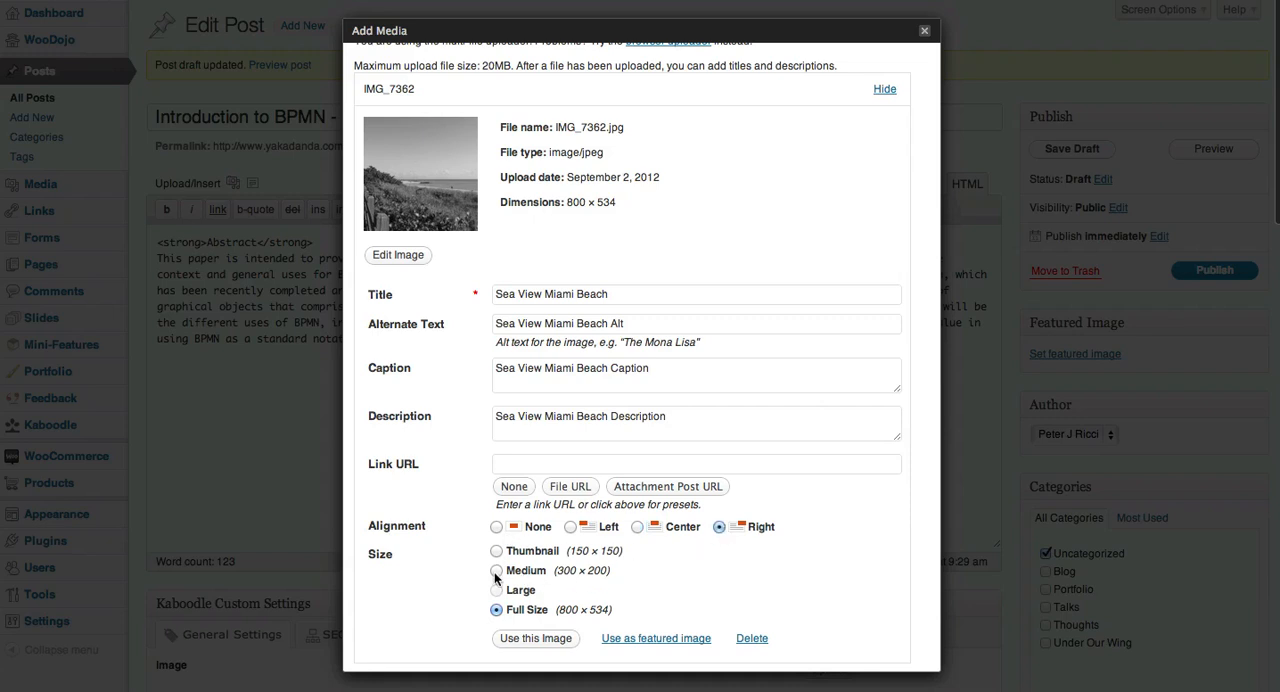
click(496, 570)
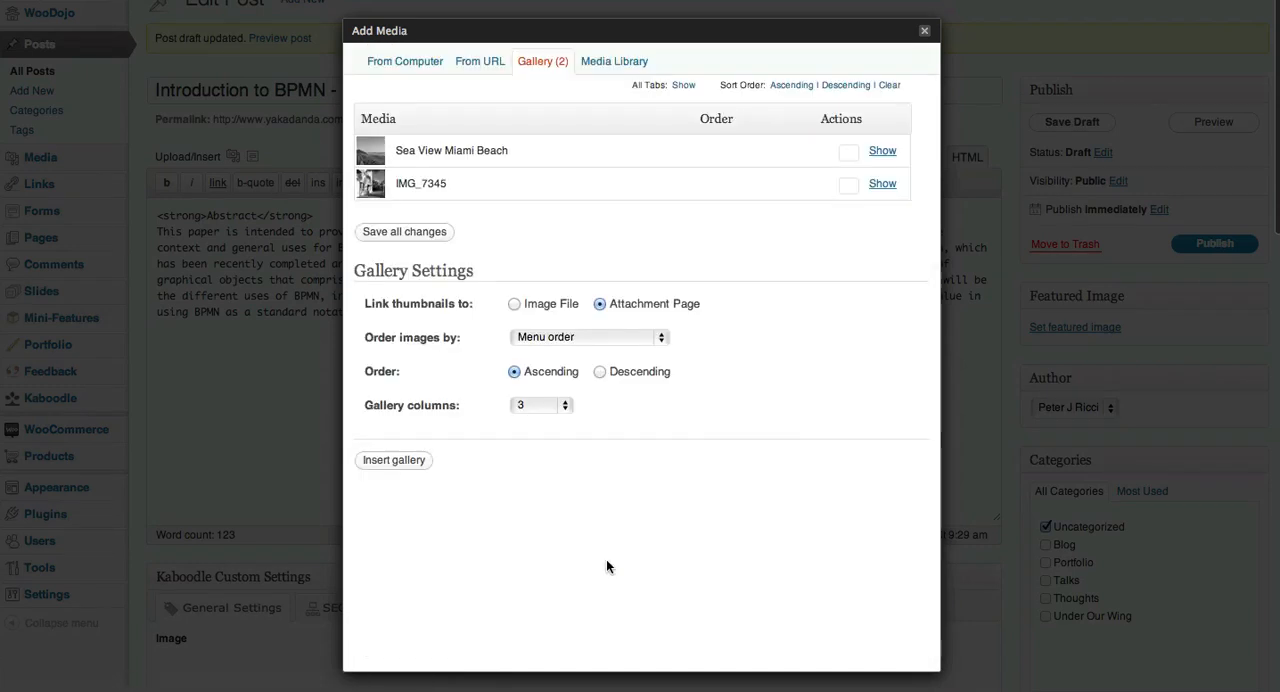
mouse_move(683, 236)
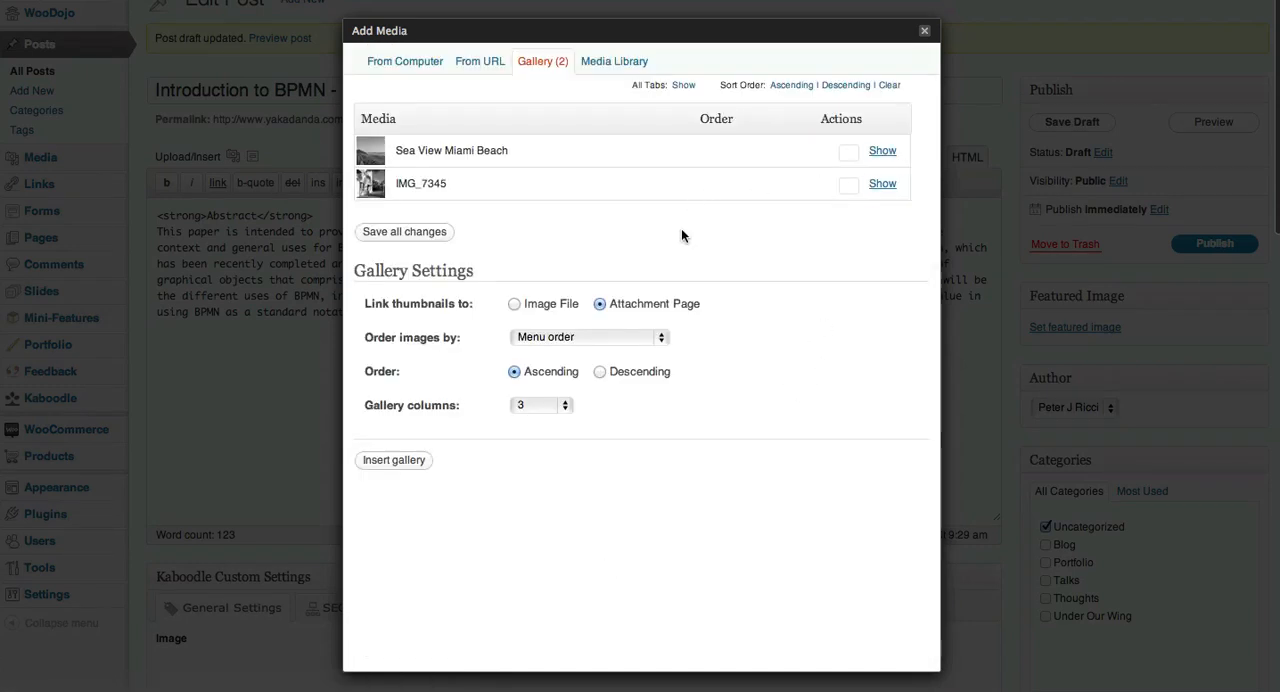
Step: Toggle IMG_7345's details in the Gallery tab and save all changes
click(882, 183)
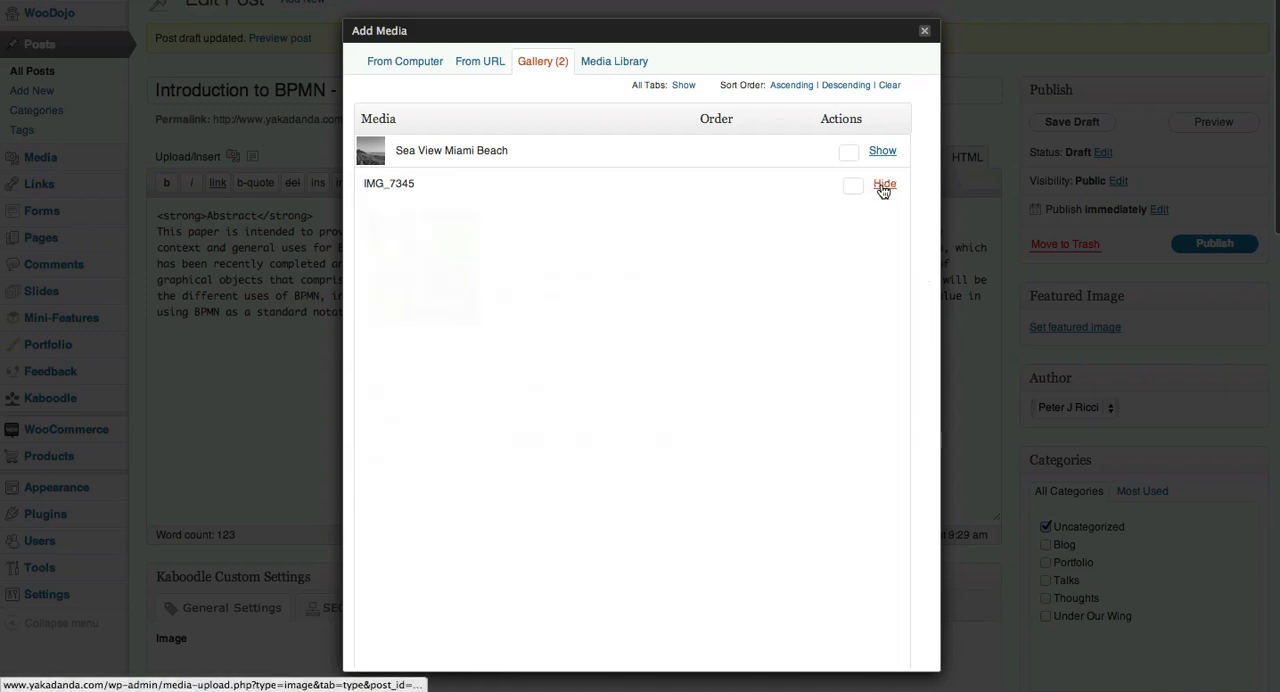
click(884, 184)
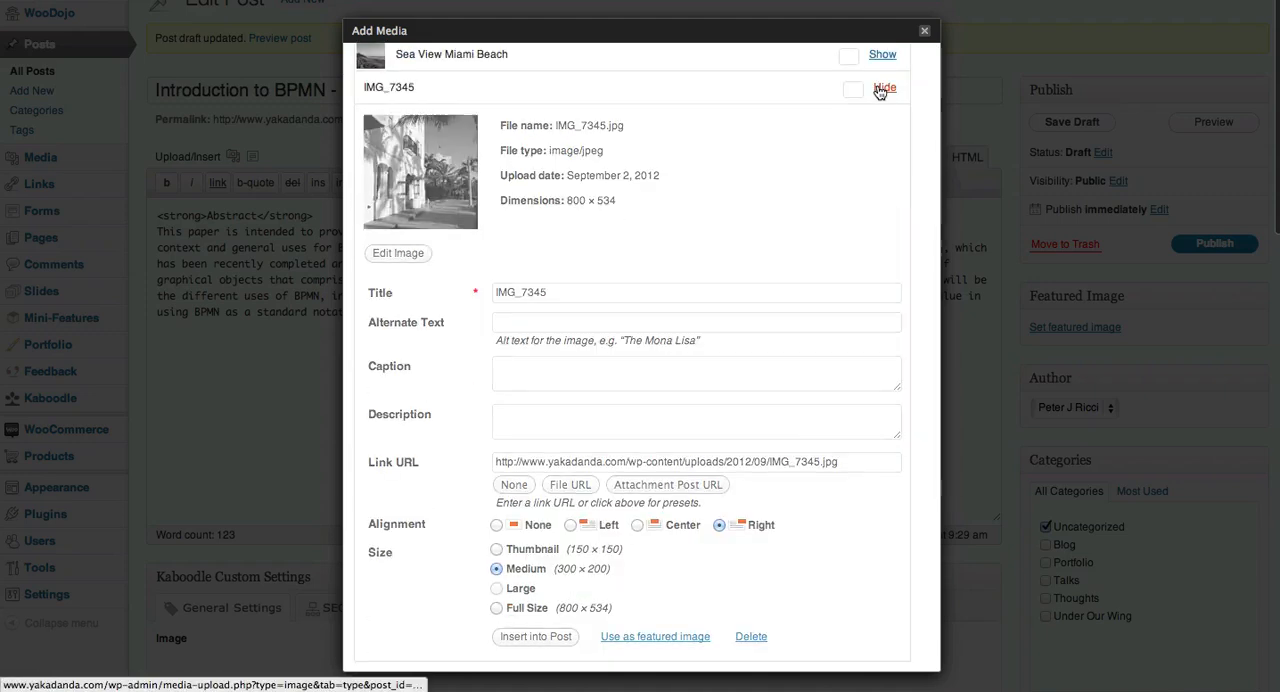
click(884, 88)
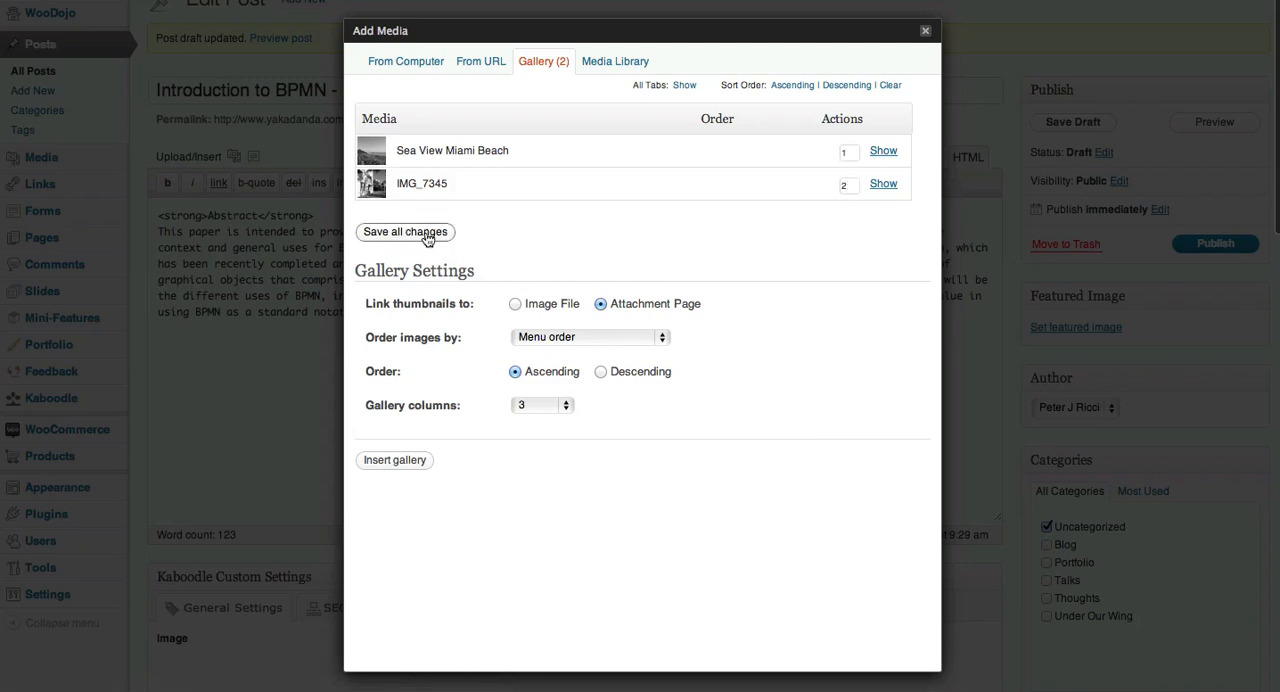
click(405, 231)
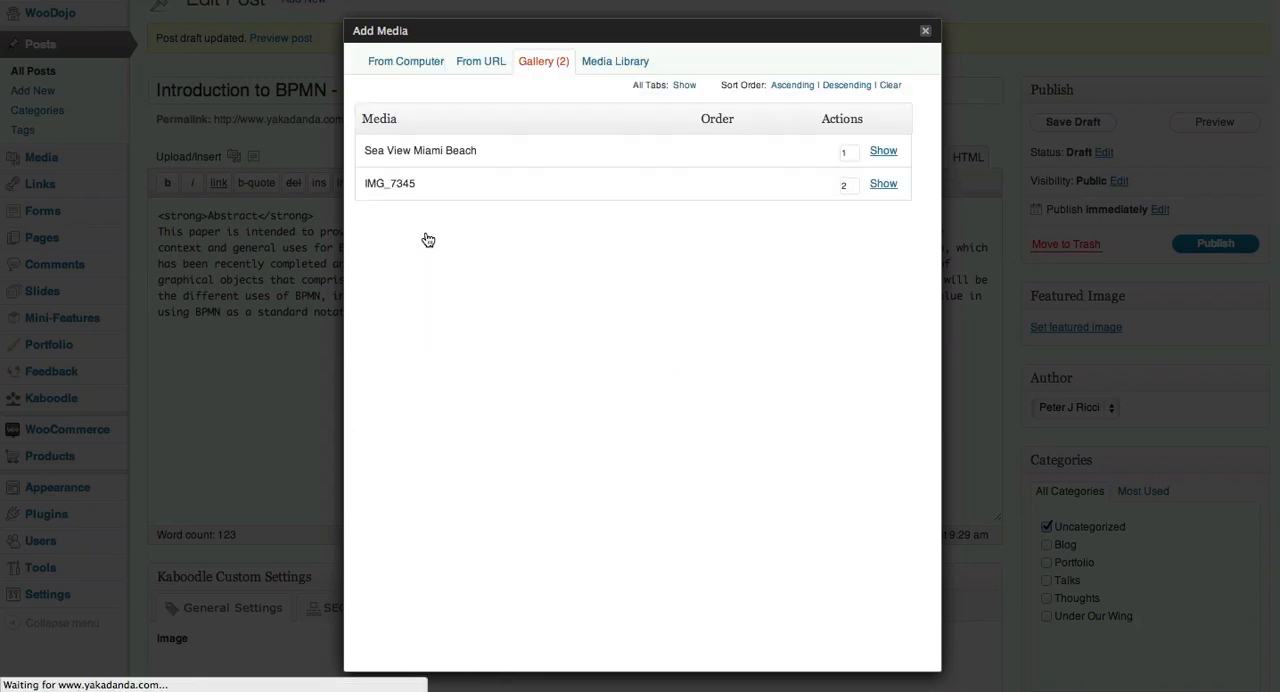
click(882, 150)
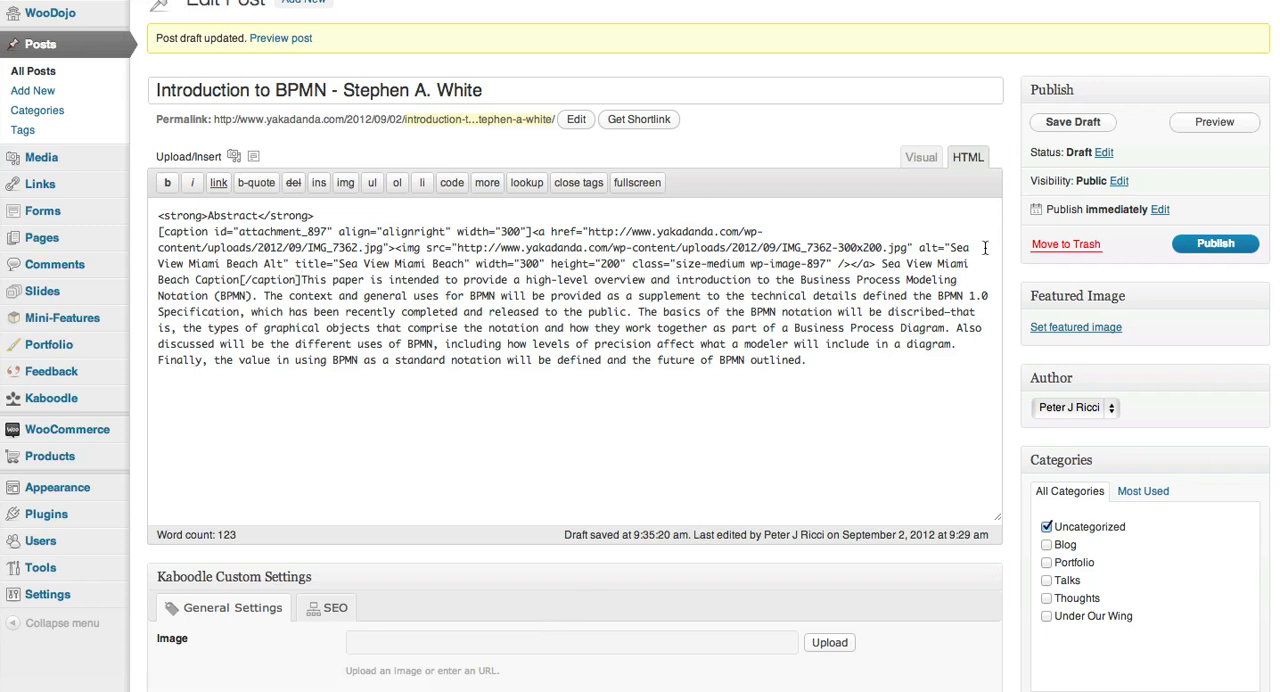
Step: Save the draft, bringing the word count to 131 with the captioned image
click(1071, 122)
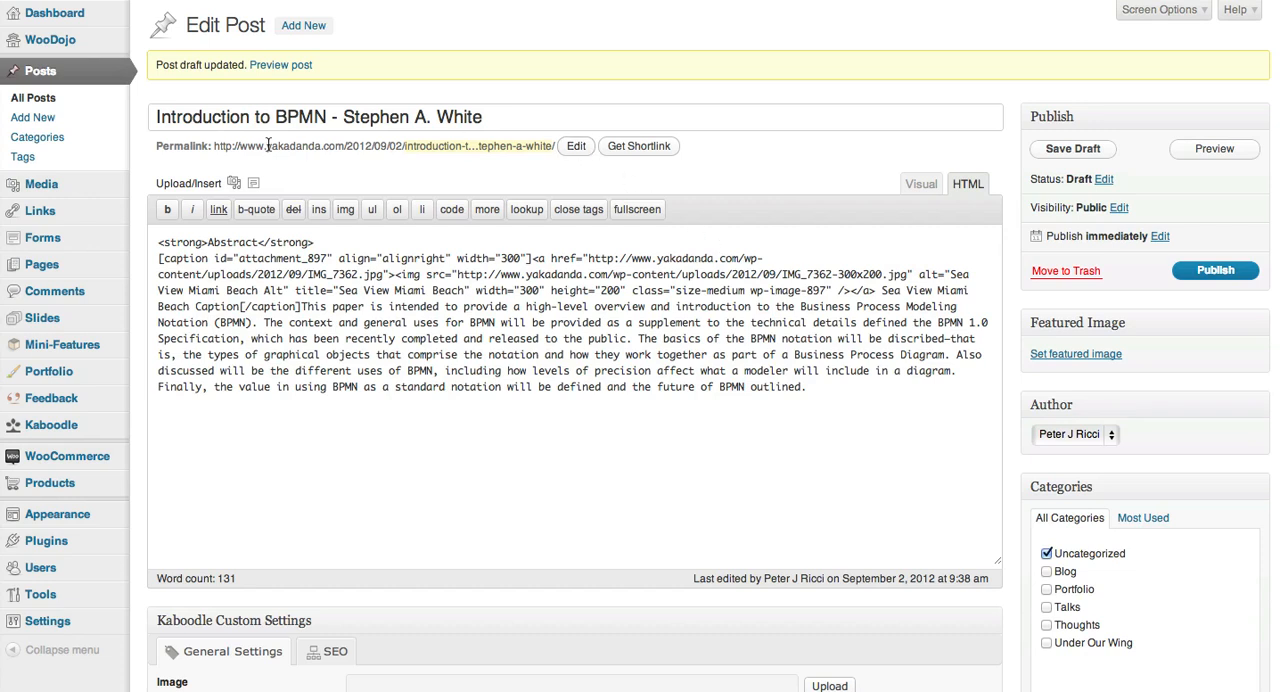
double_click(281, 64)
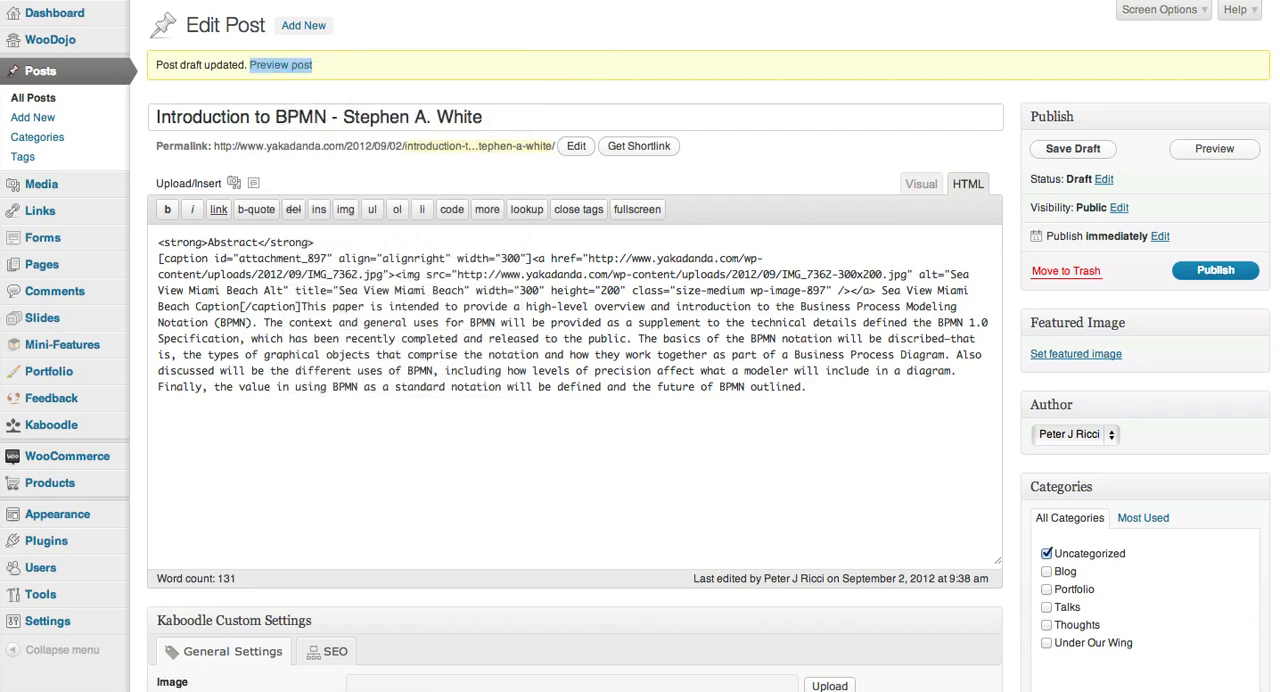
Step: Preview the post and inspect the Sea View Miami Beach caption beside the abstract
click(280, 65)
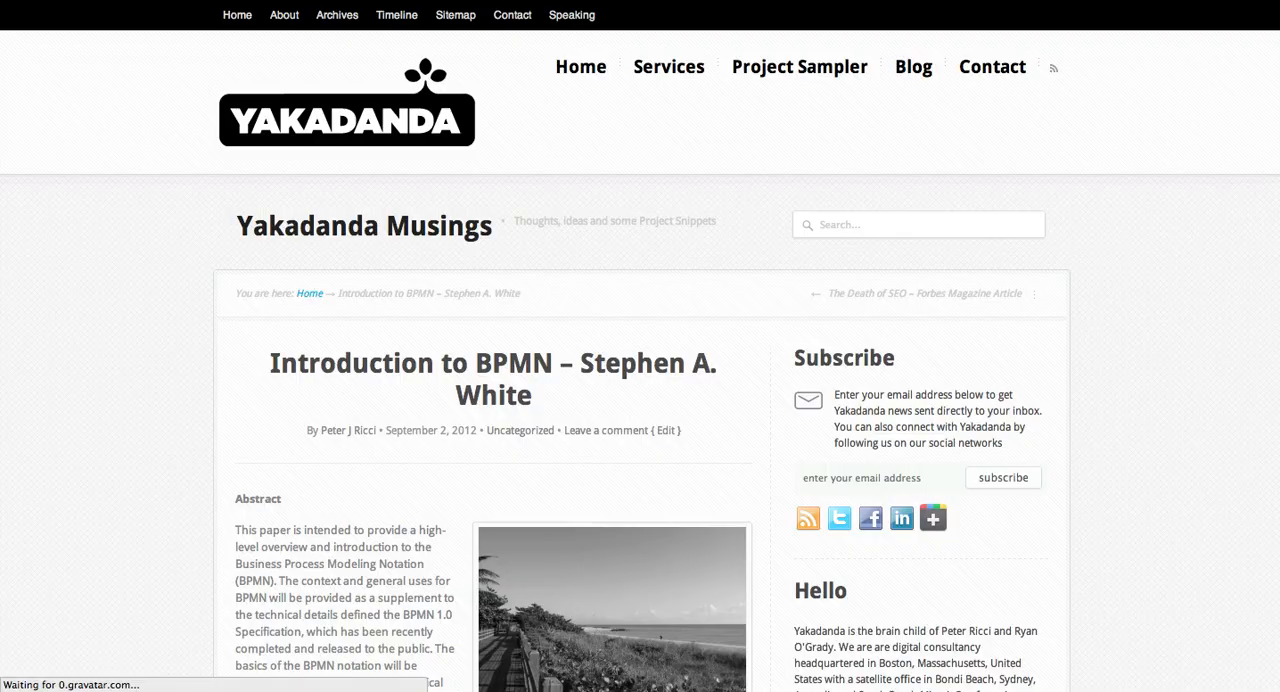
scroll(down, 3)
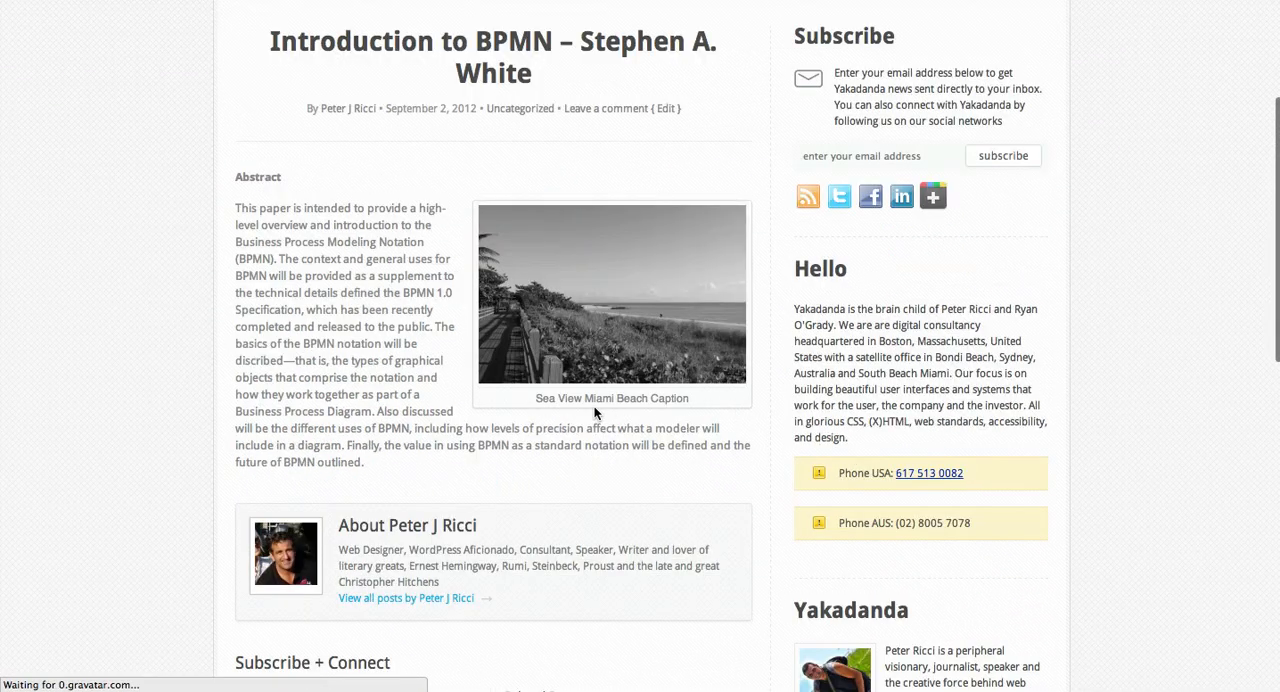
double_click(636, 398)
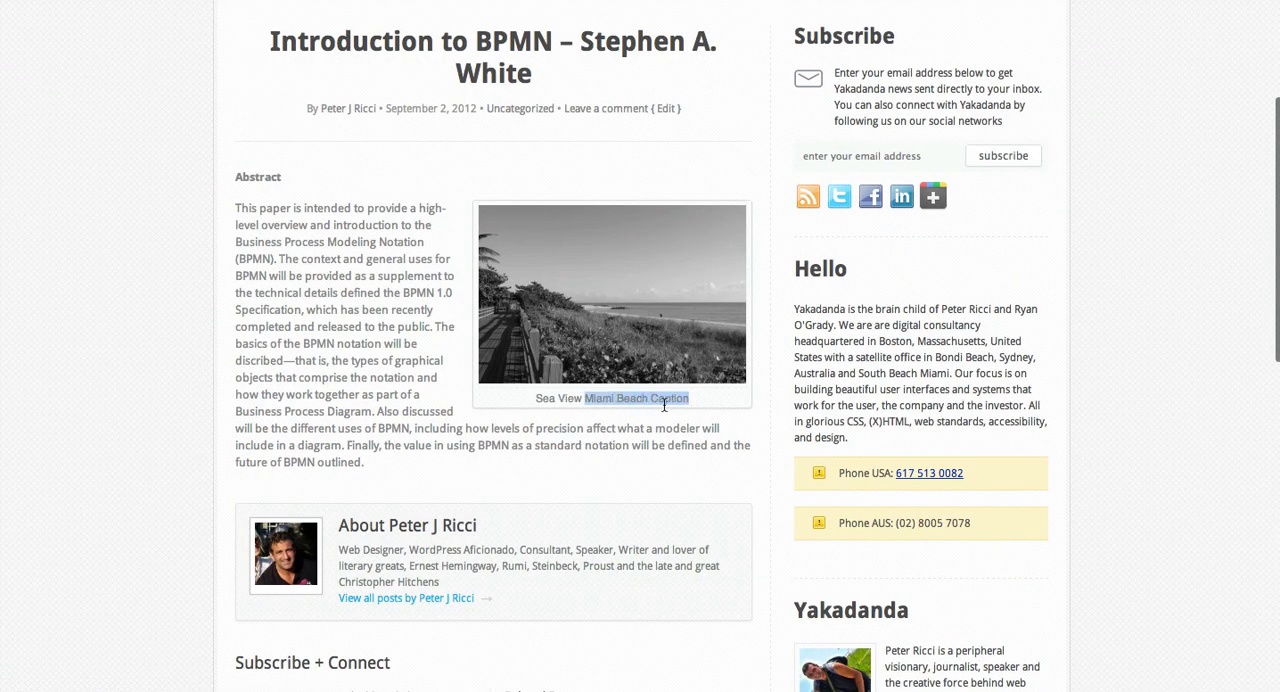
mouse_move(629, 329)
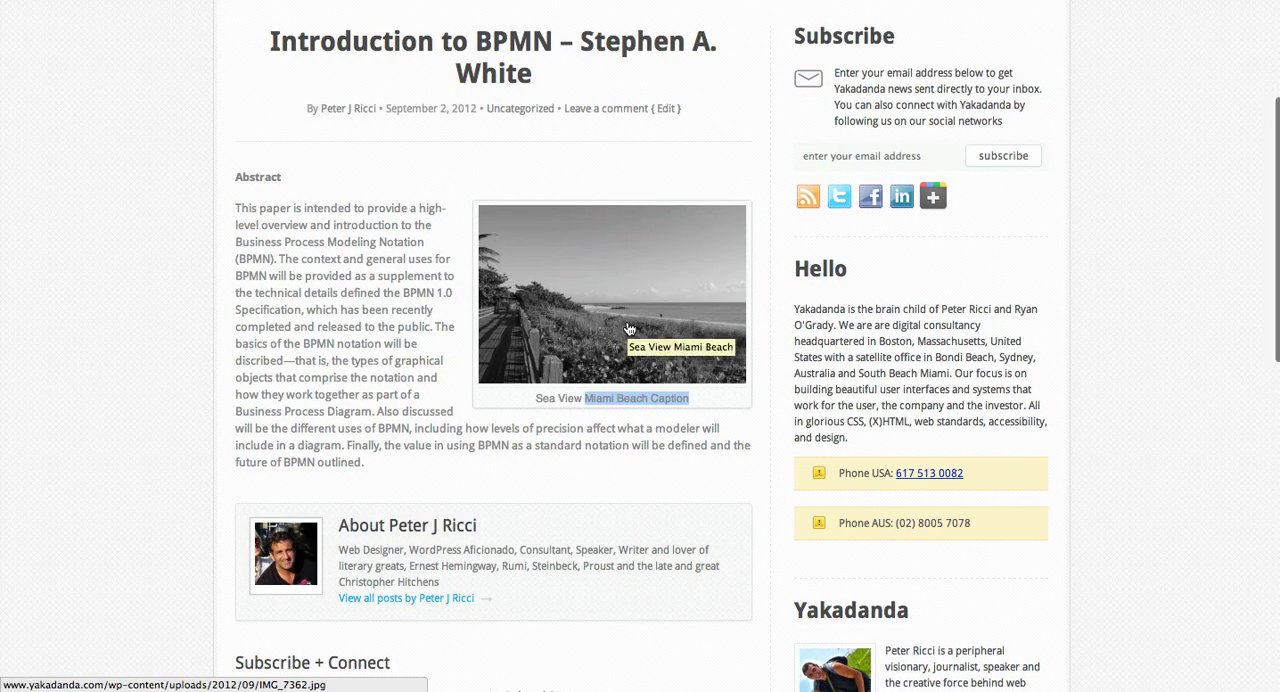
mouse_move(462, 383)
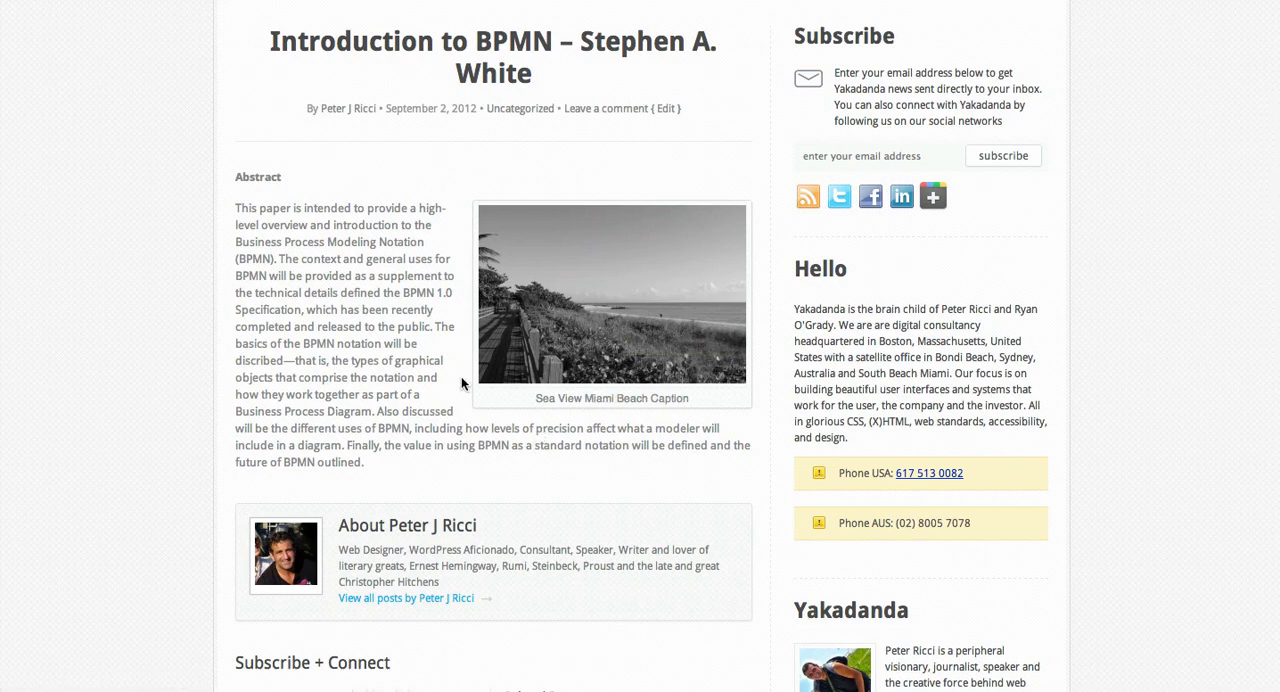
mouse_move(408, 481)
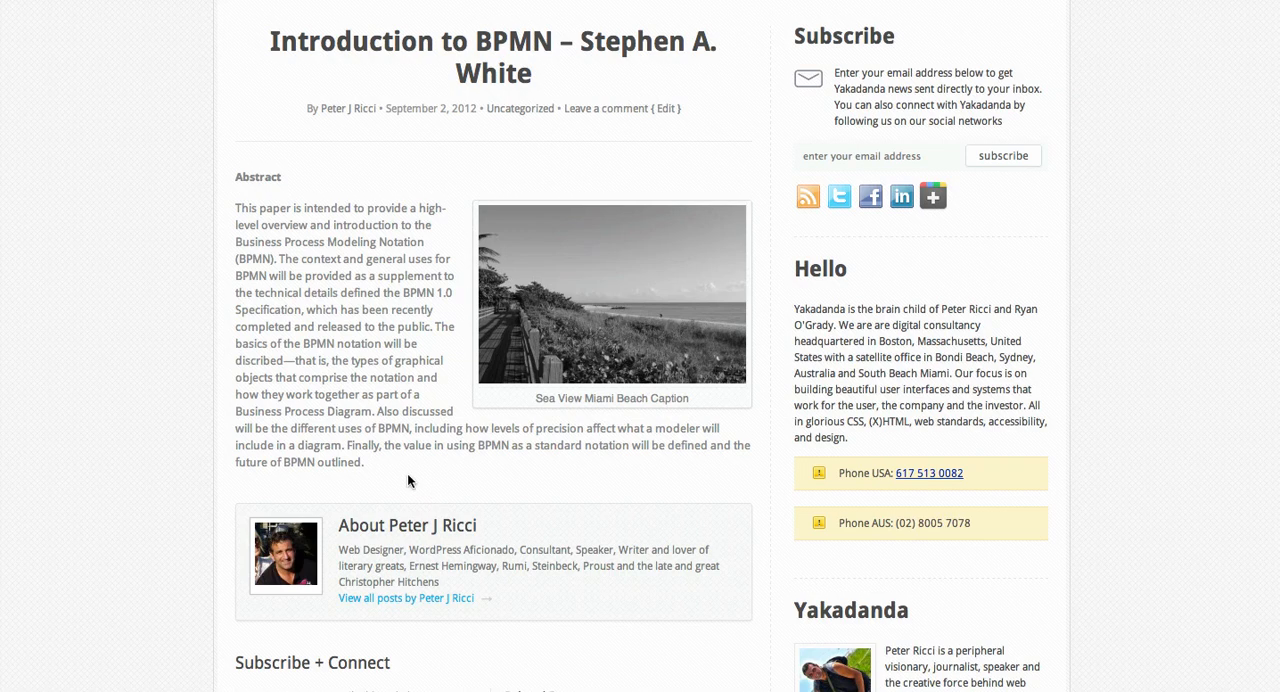
mouse_move(753, 21)
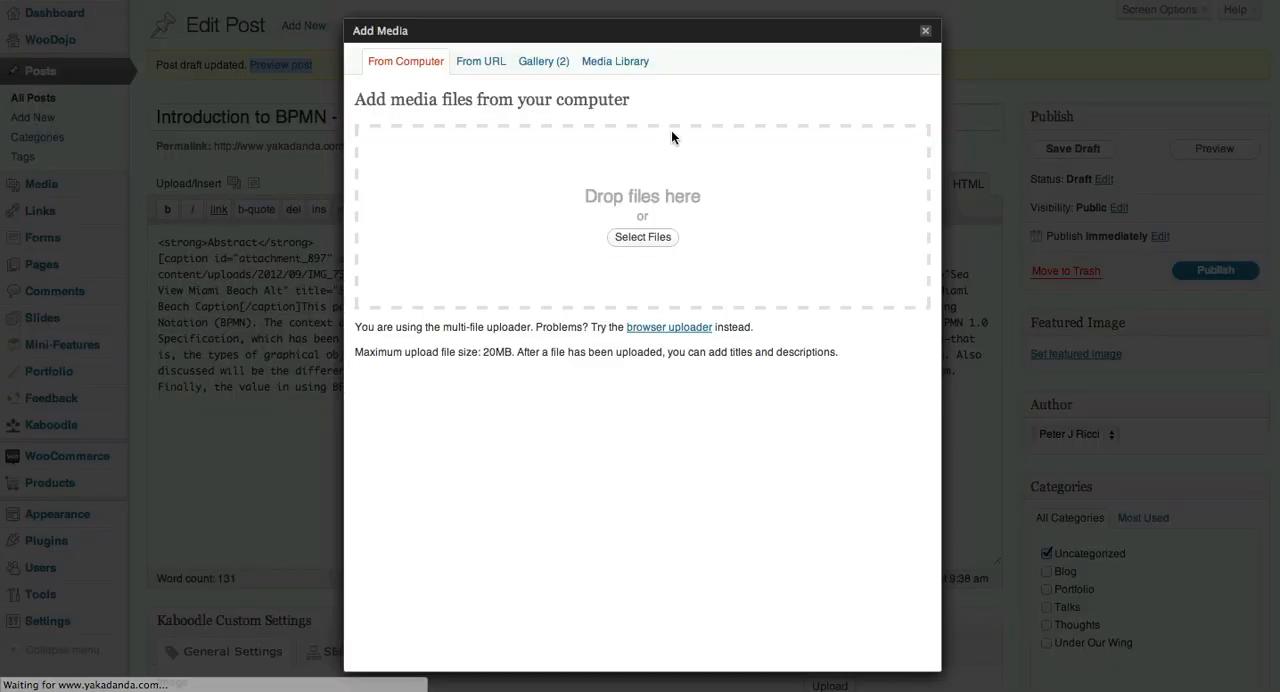
Step: Edit the Sea View Miami Beach image from the gallery, scaling it to 250×166 and saving
click(543, 61)
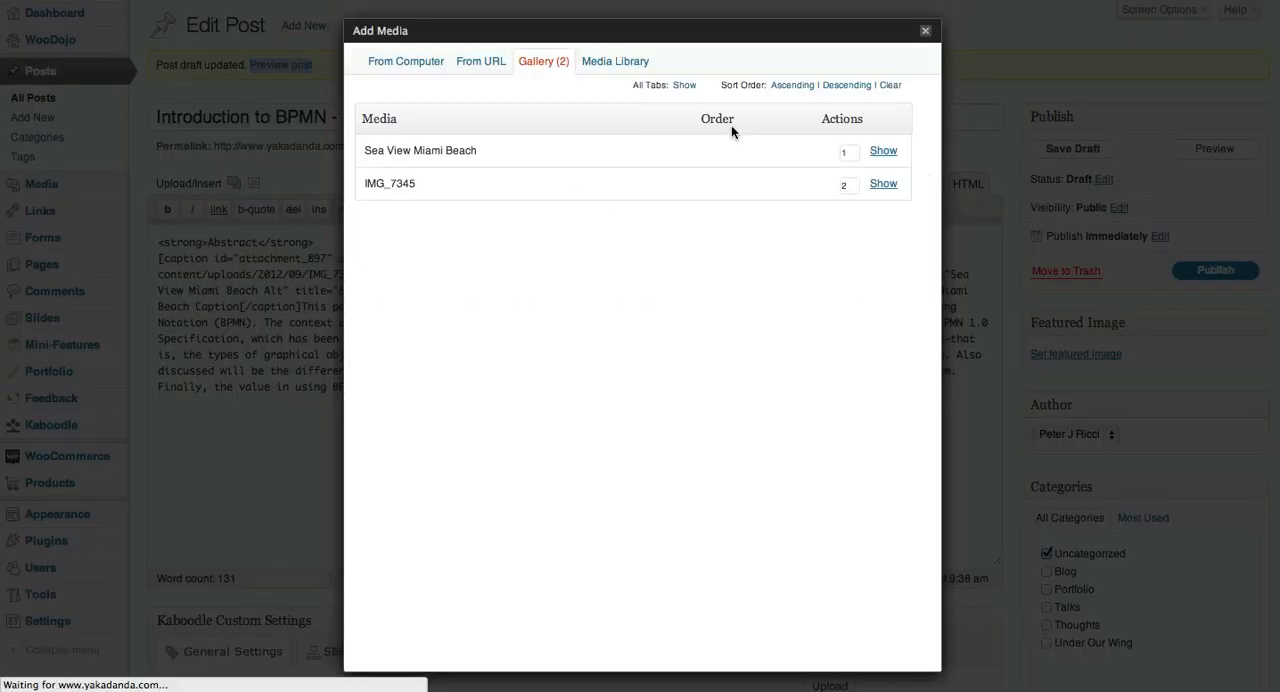
click(883, 150)
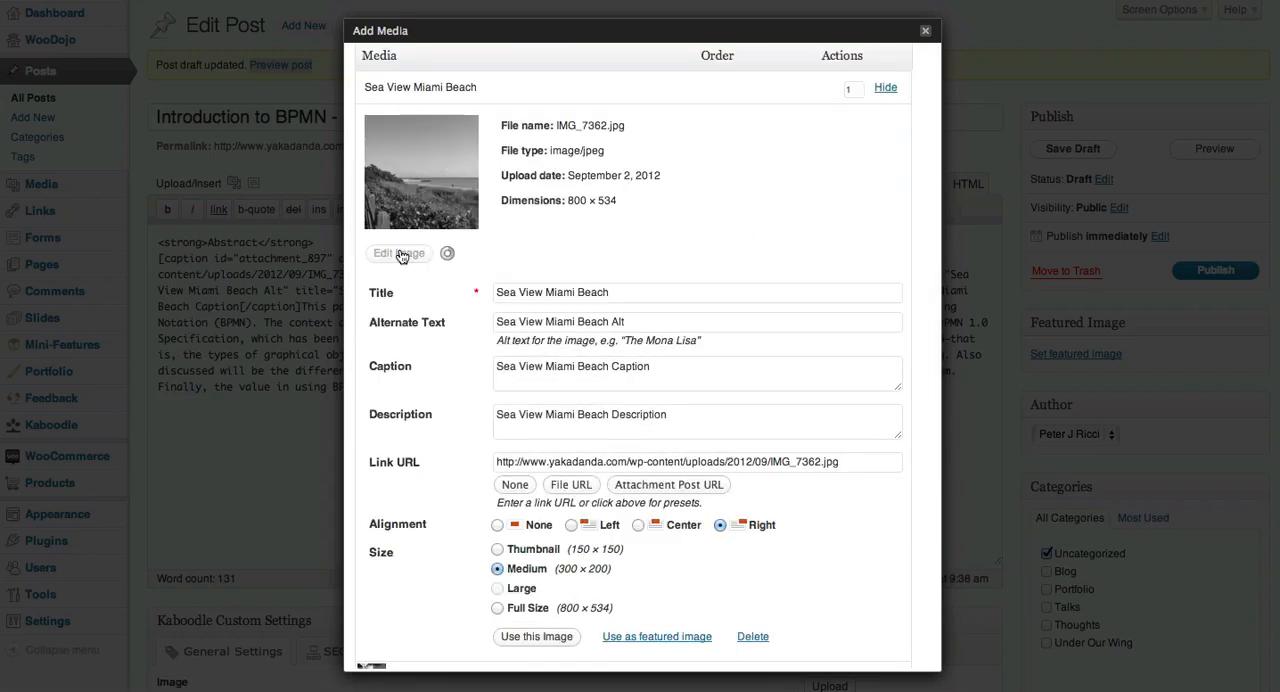
click(398, 253)
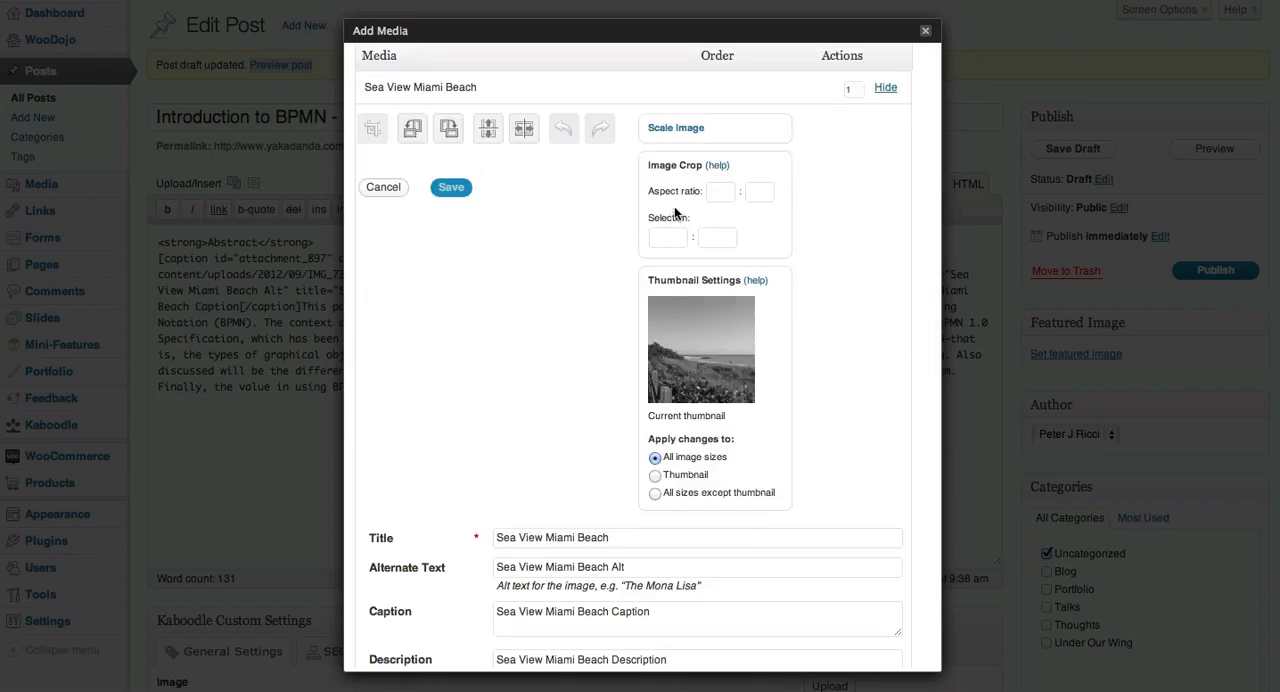
click(675, 127)
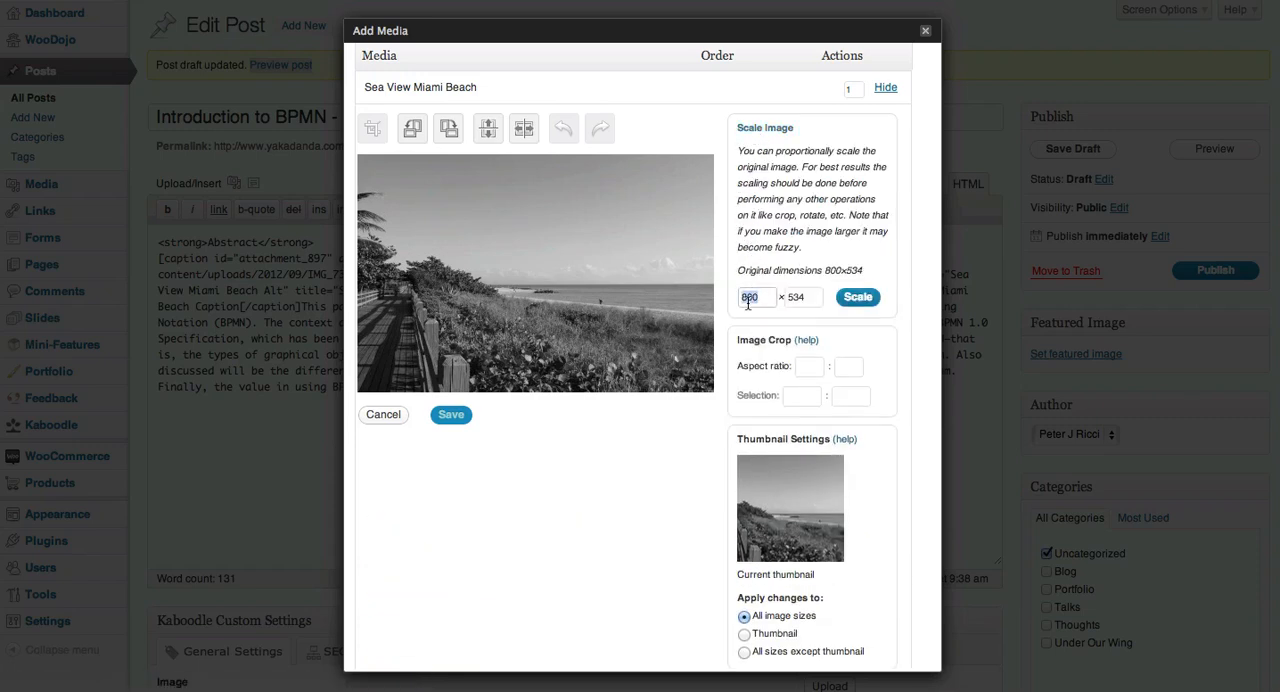
click(856, 297)
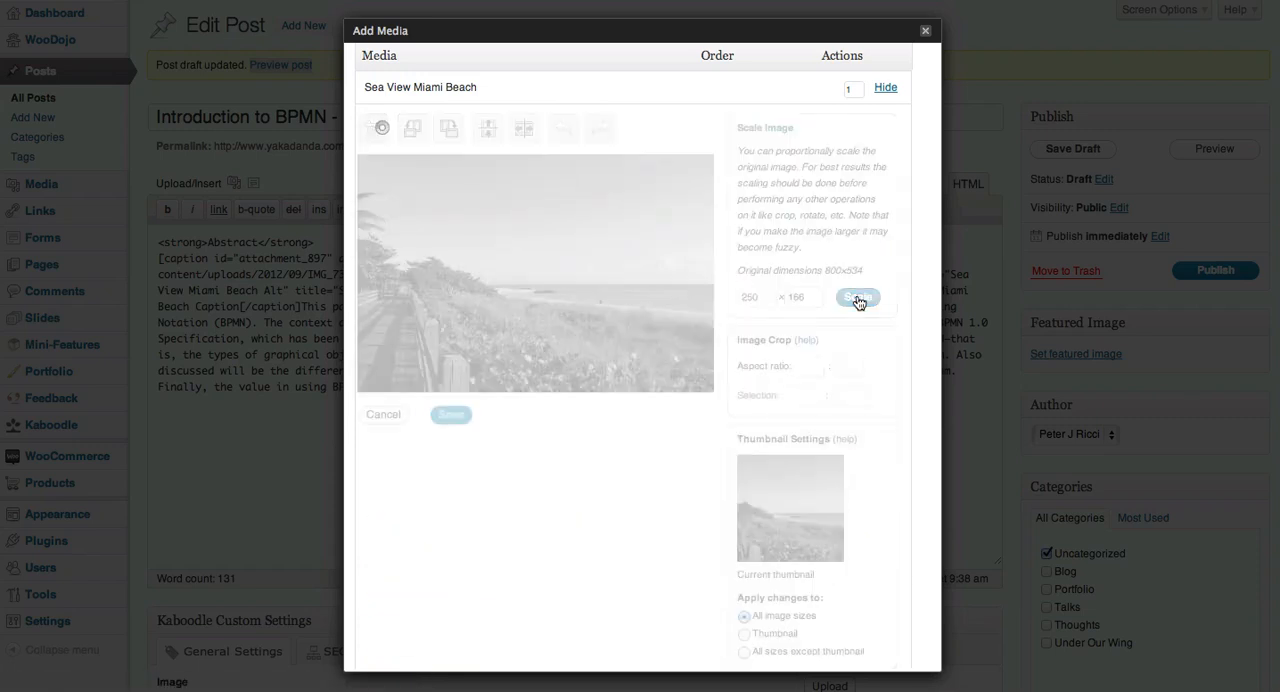
click(855, 297)
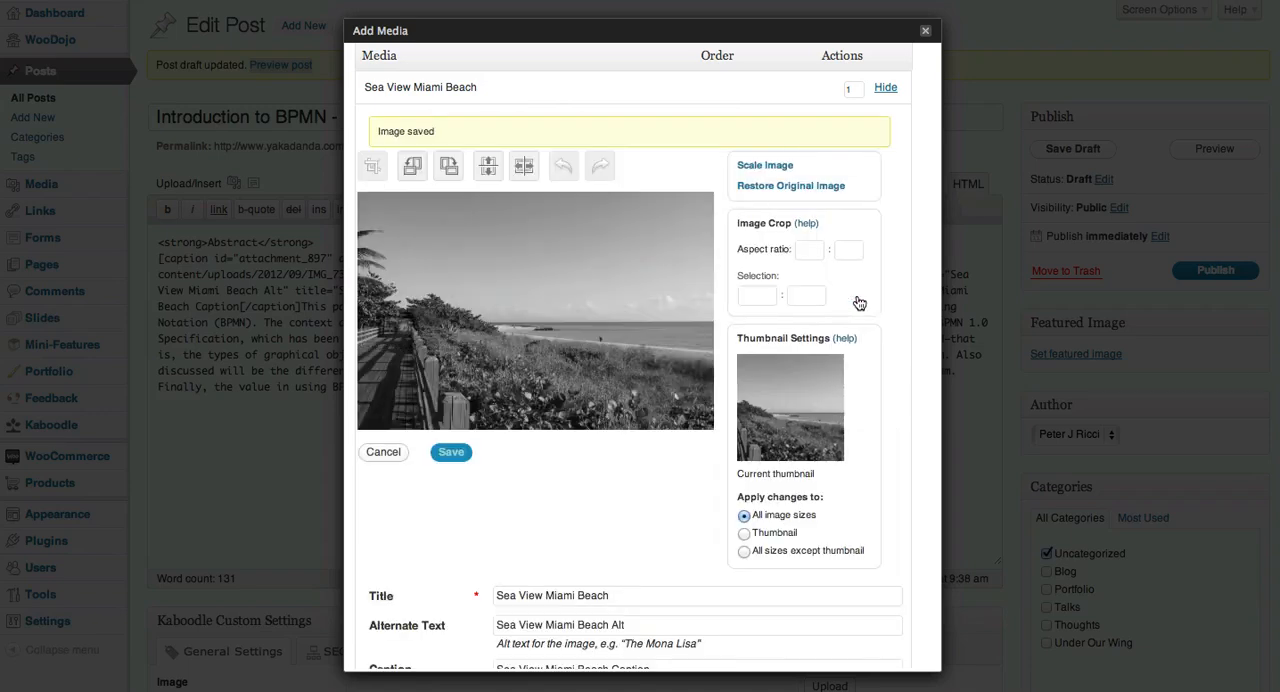
scroll(down, 3)
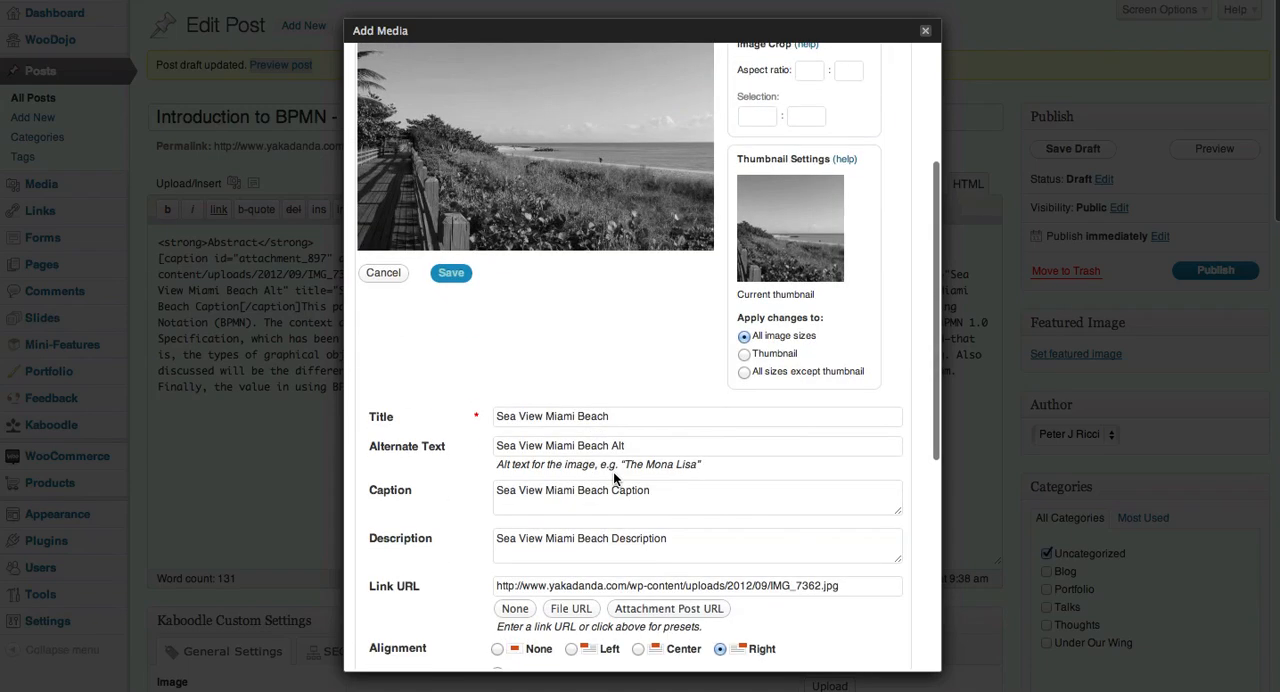
scroll(down, 3)
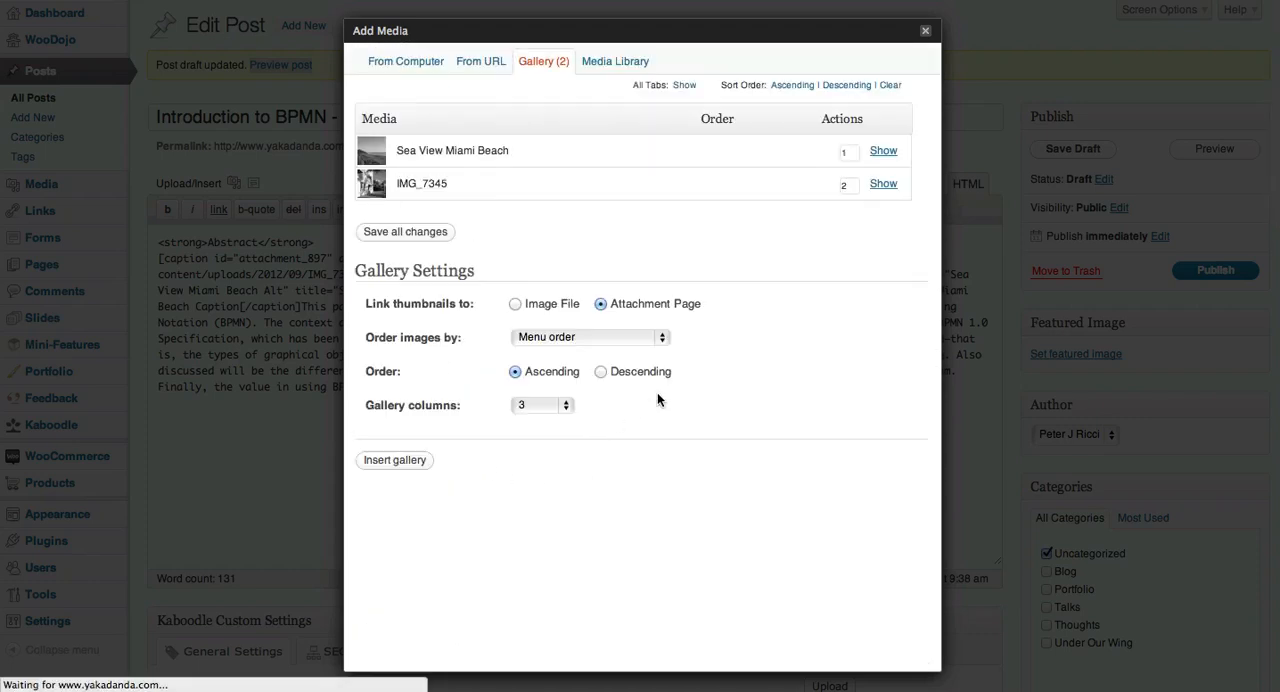
Step: Insert the Sea View Miami Beach image into the post at Full Size (250×166)
click(882, 150)
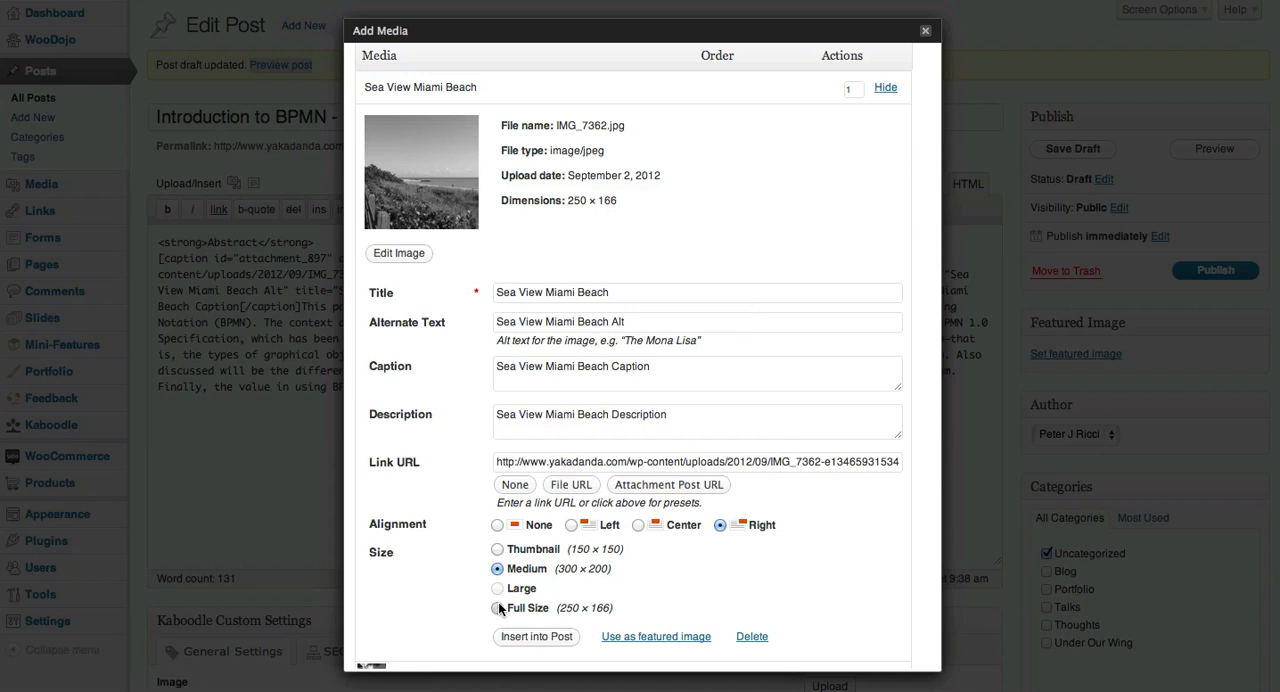
click(497, 608)
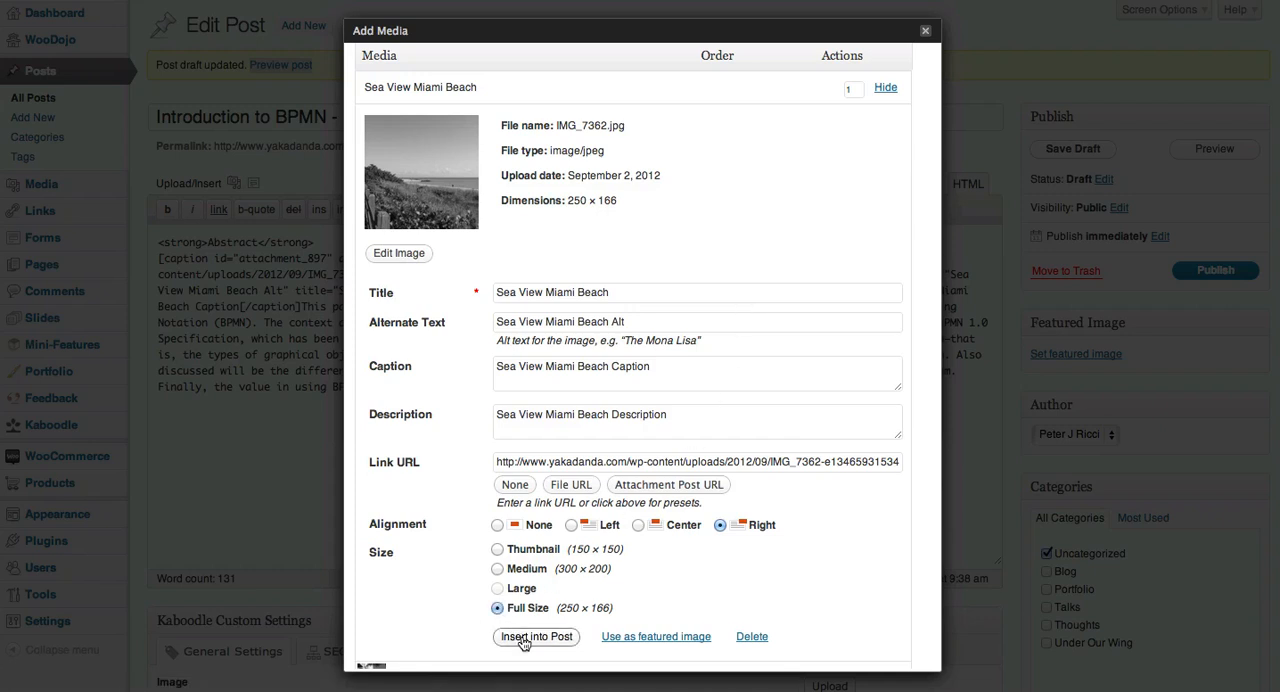
click(535, 636)
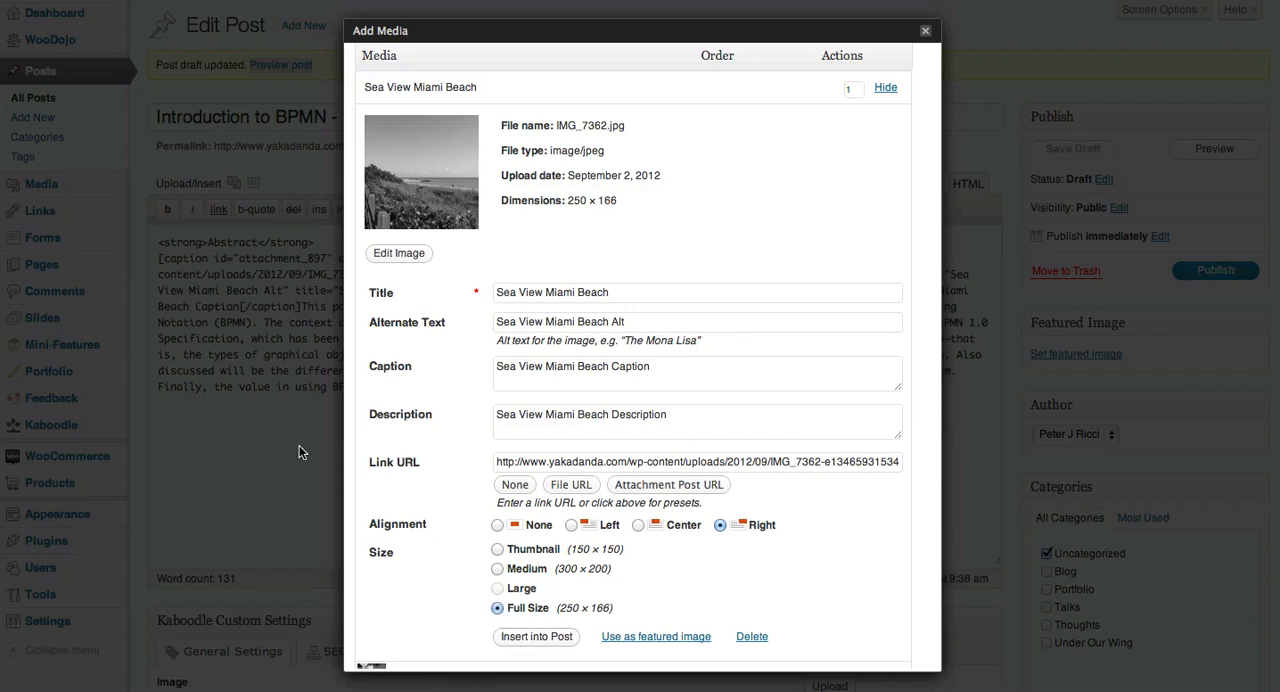
click(535, 636)
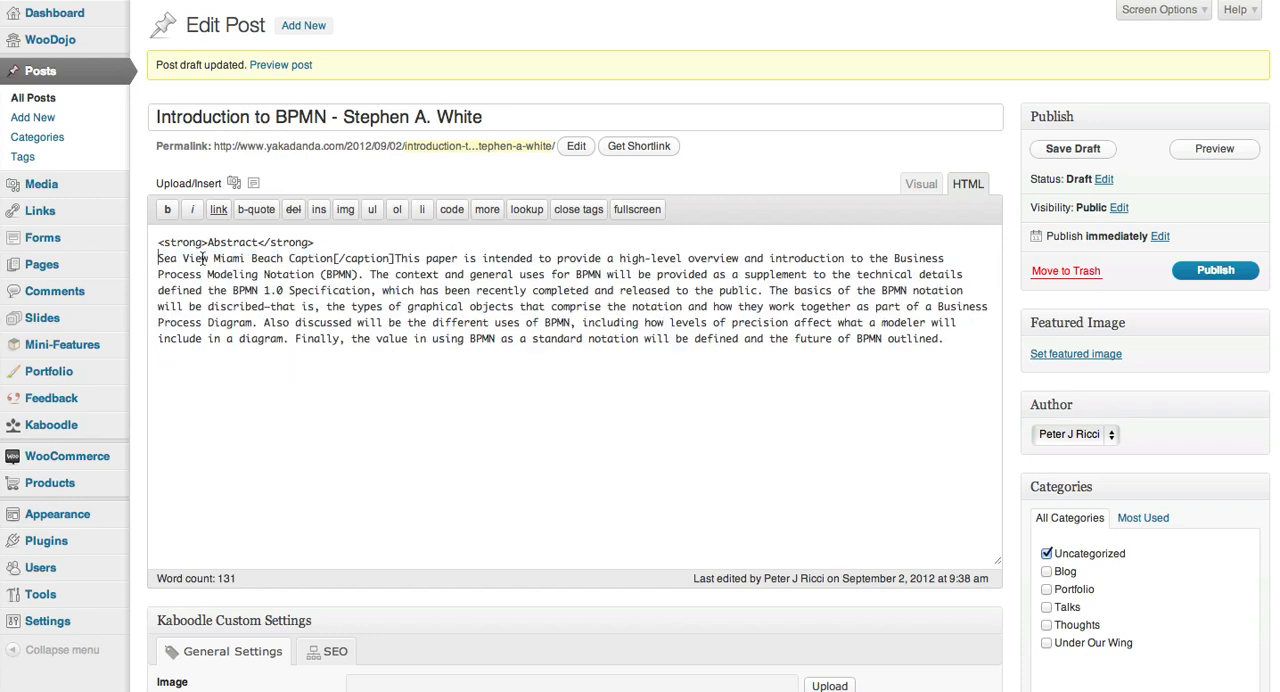
Step: Insert the full-size captioned Sea View Miami Beach image, save the draft, and preview it
click(234, 183)
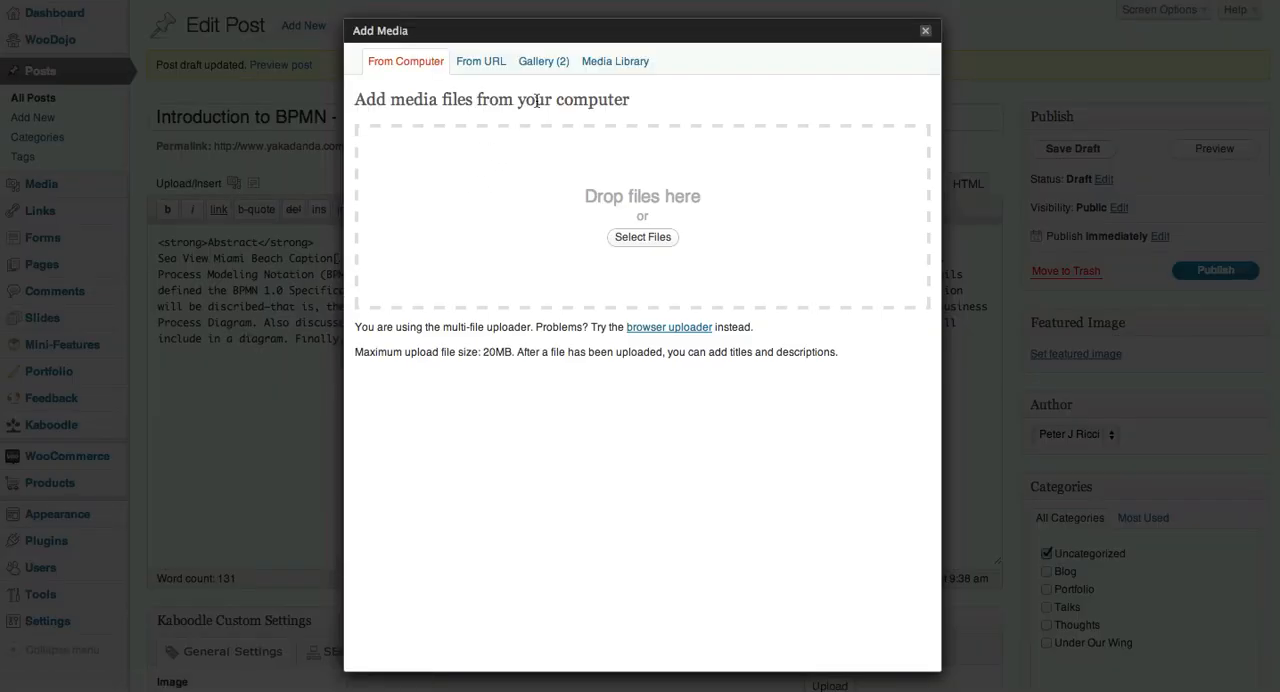
click(543, 61)
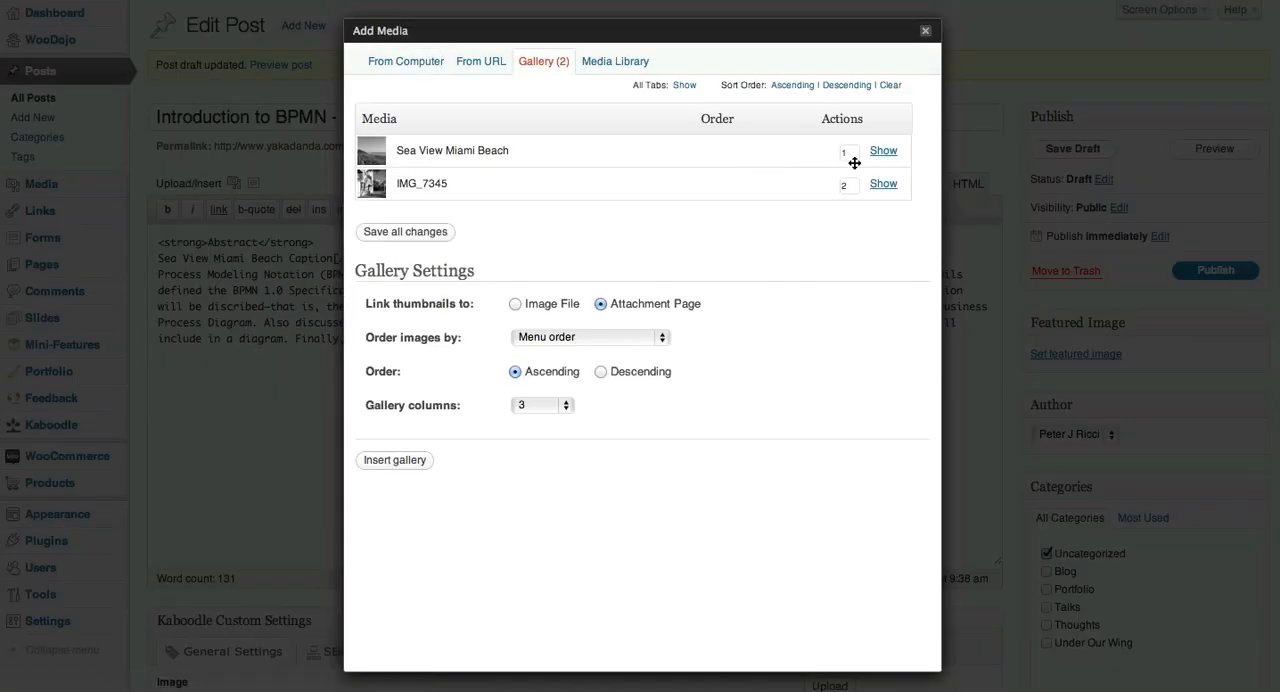
click(883, 150)
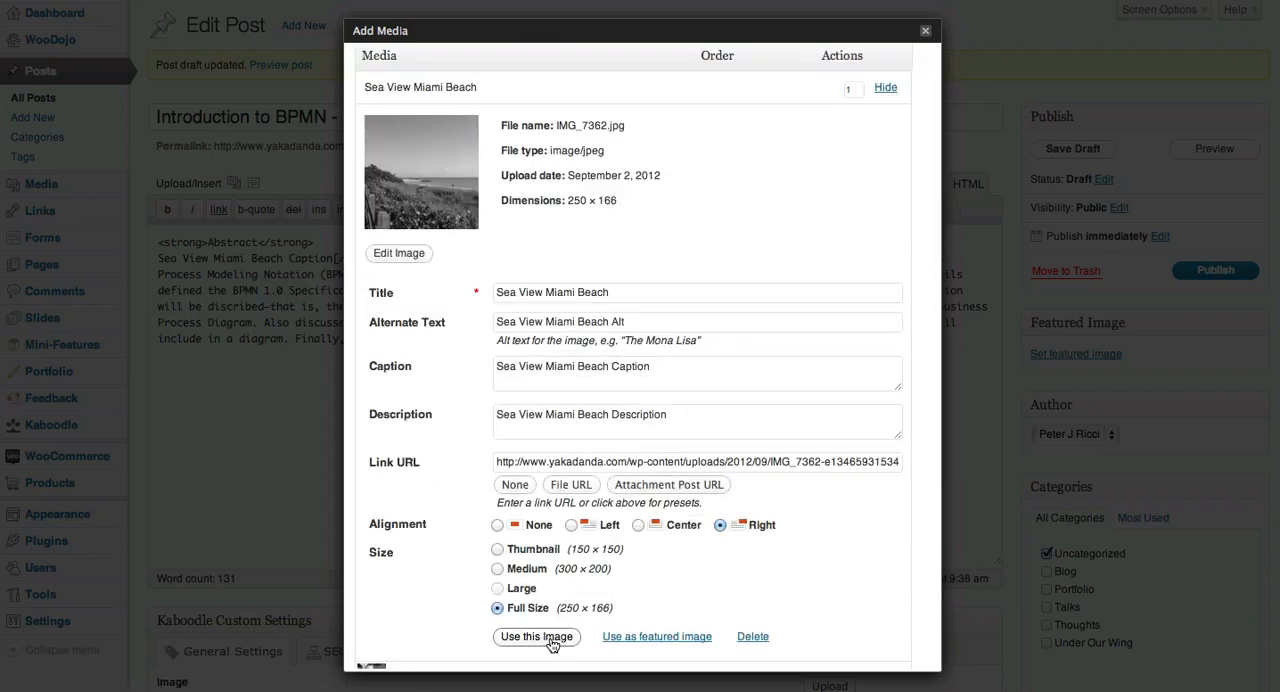
mouse_move(519, 648)
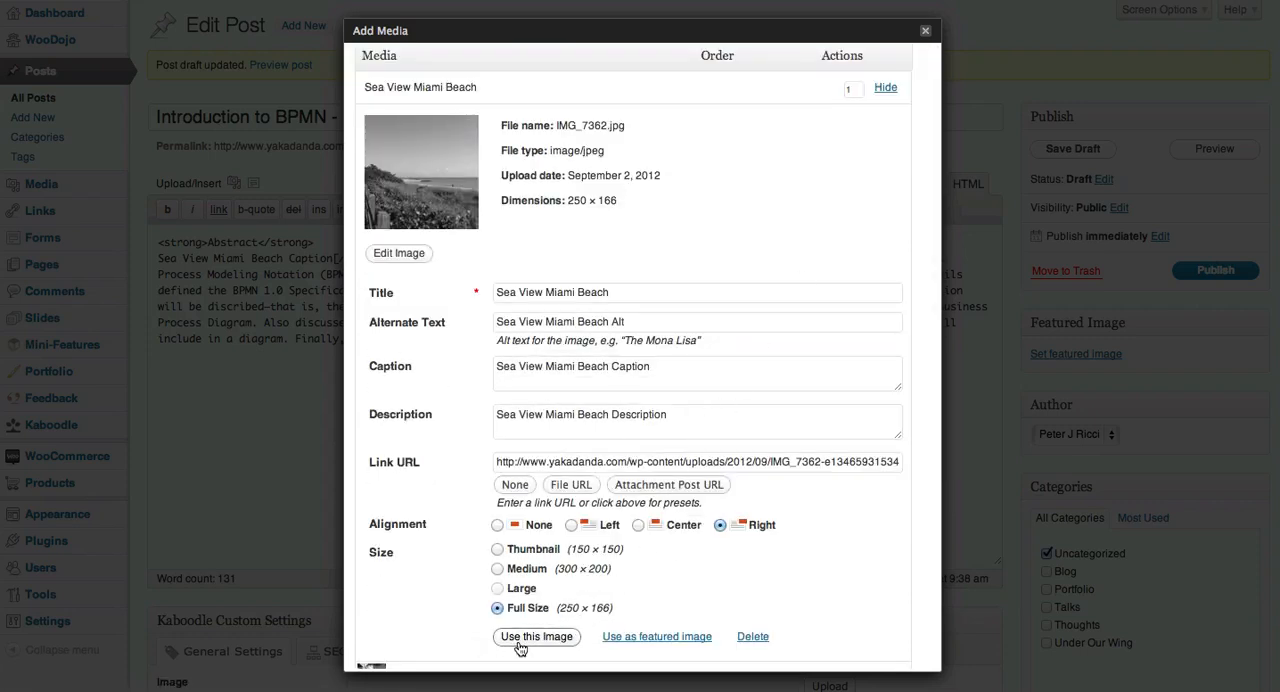
click(535, 637)
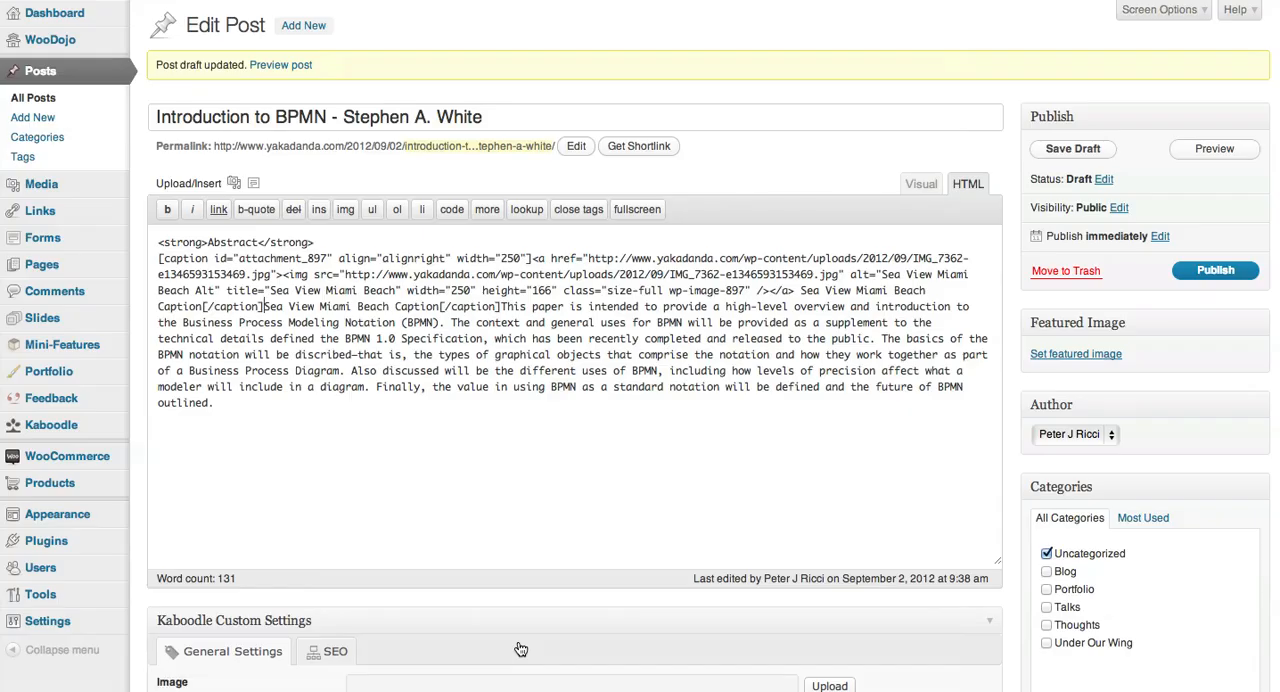
click(1071, 148)
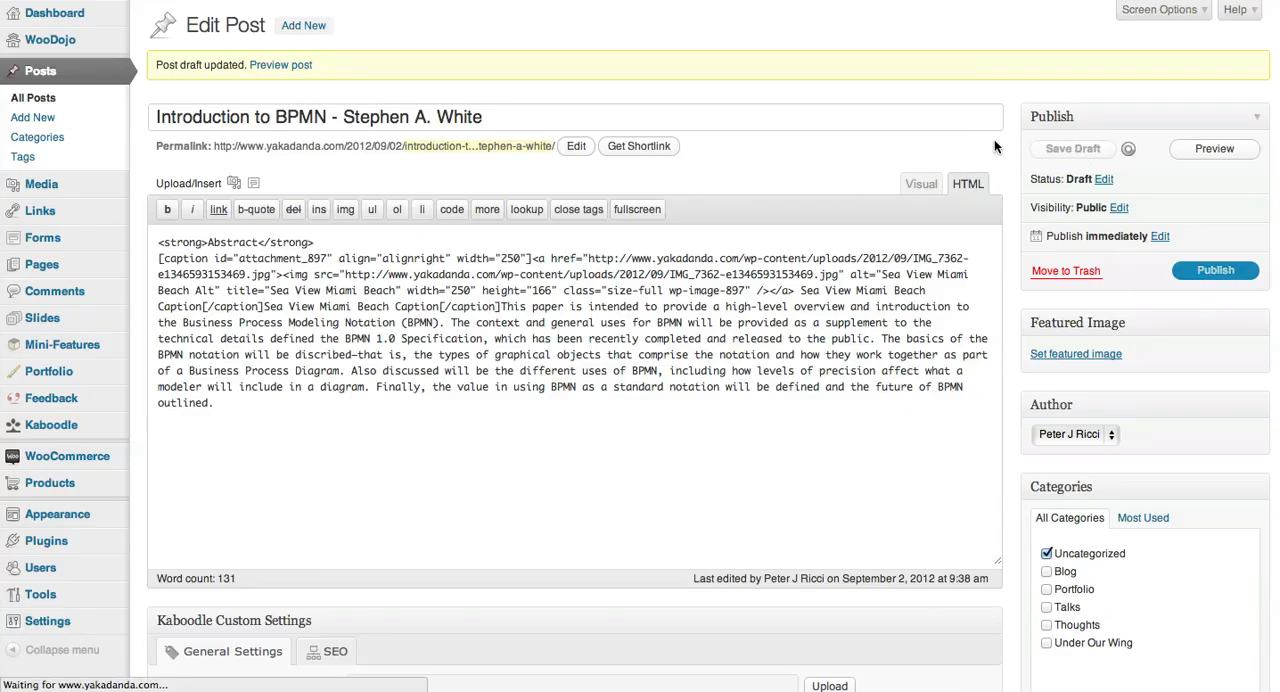
click(281, 64)
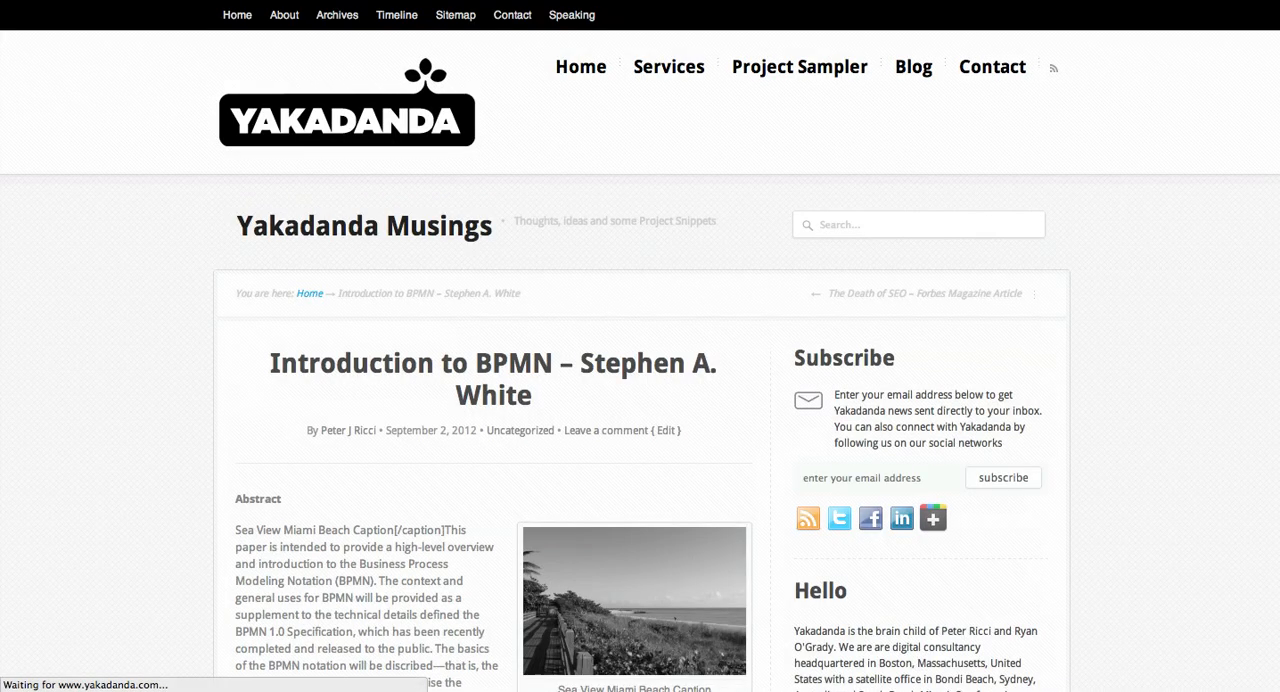
Step: Scroll the preview to the abstract and select the stray caption text before the paragraph
scroll(down, 3)
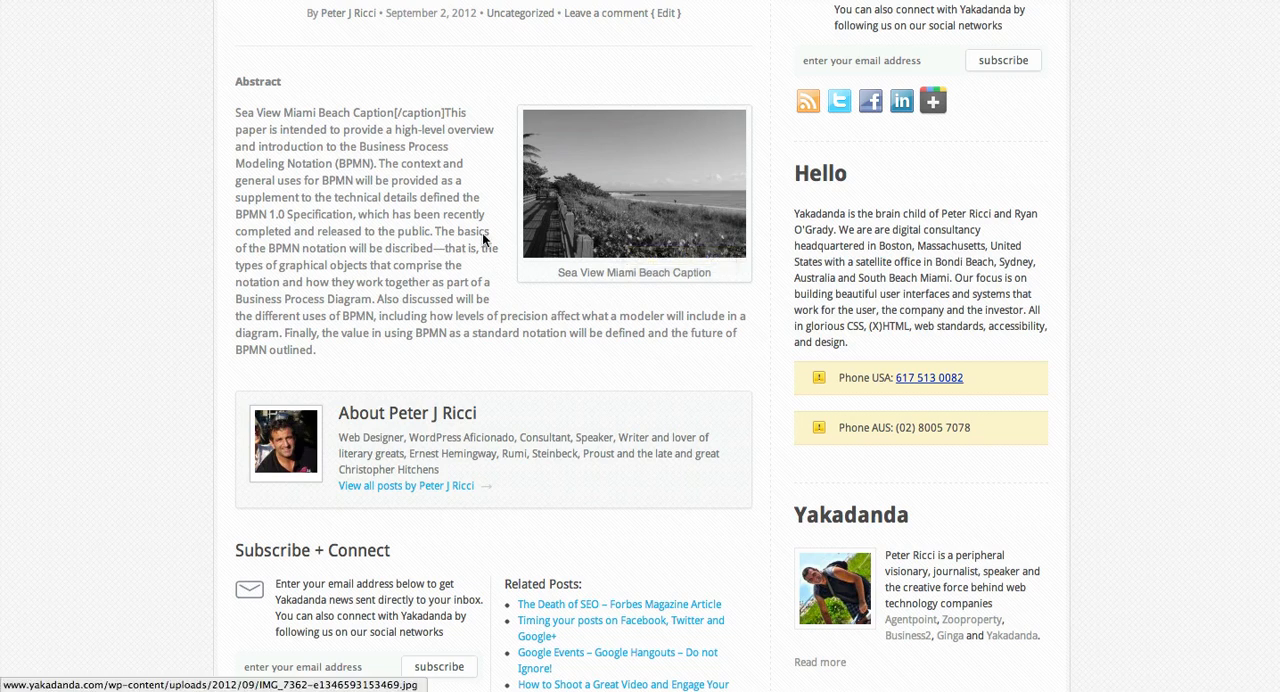
mouse_move(235, 120)
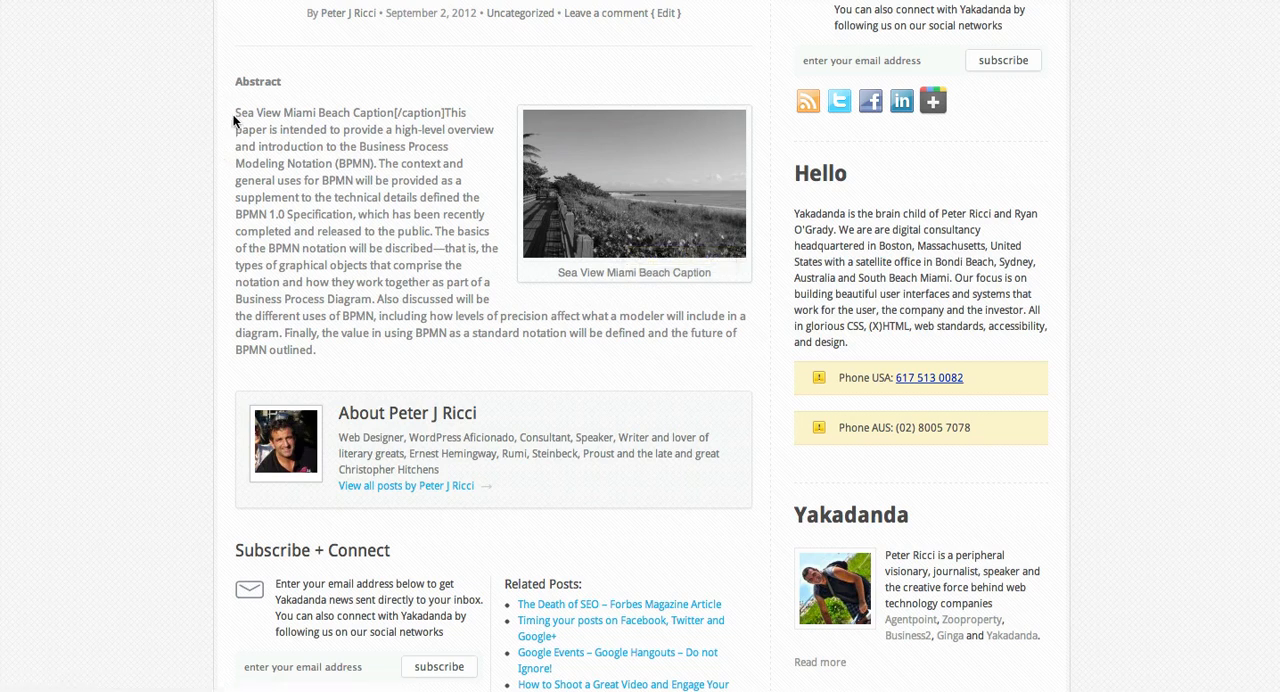
scroll(up, 3)
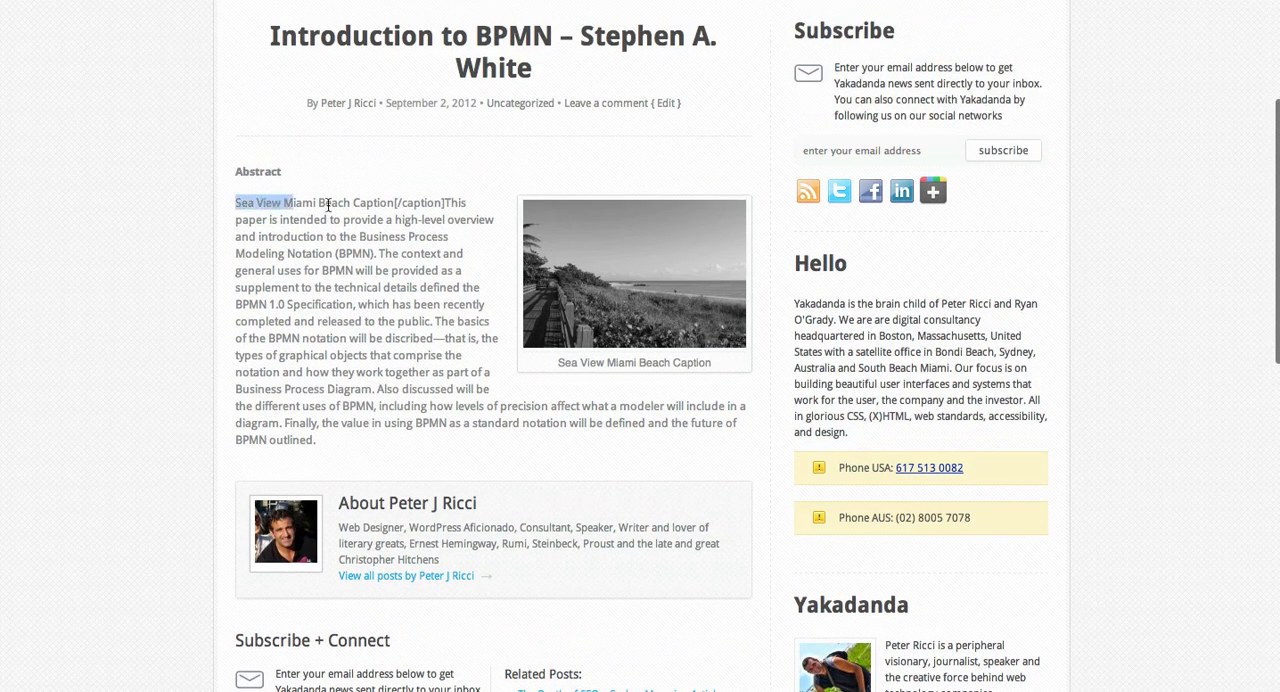
drag(235, 202, 740, 457)
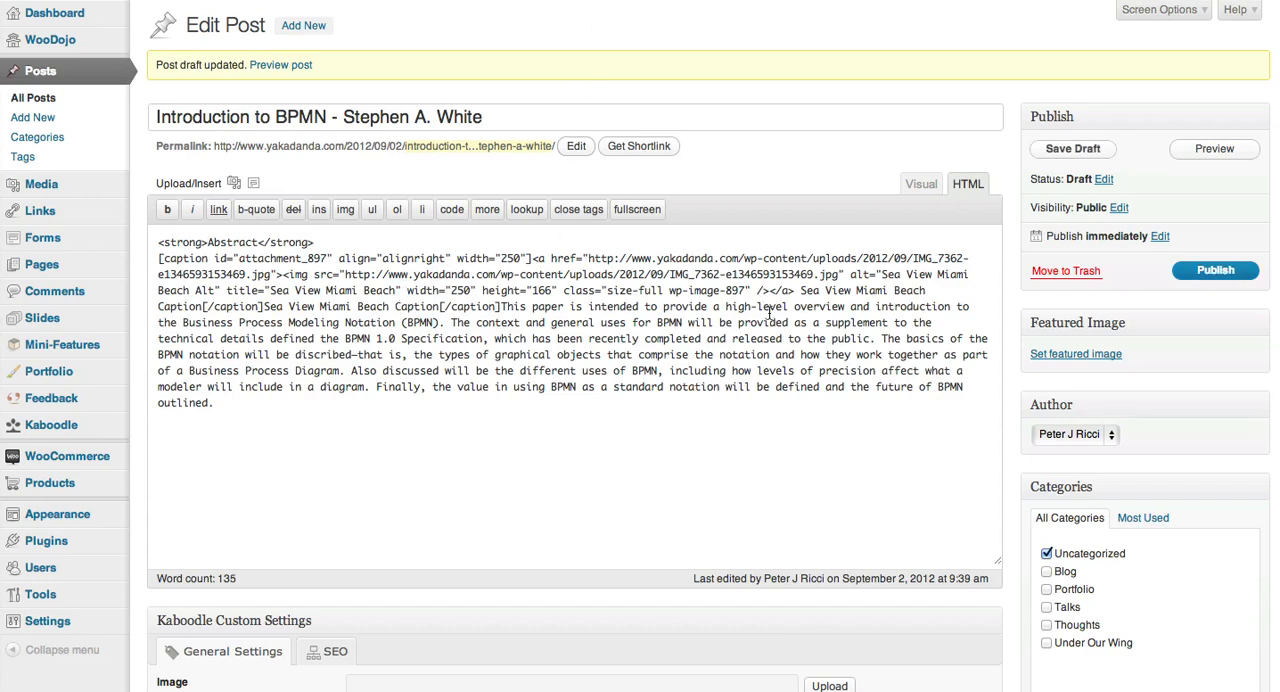
Step: Select the leftover 'Sea View Miami Beach Caption[/caption]' text in the HTML editor
double_click(533, 306)
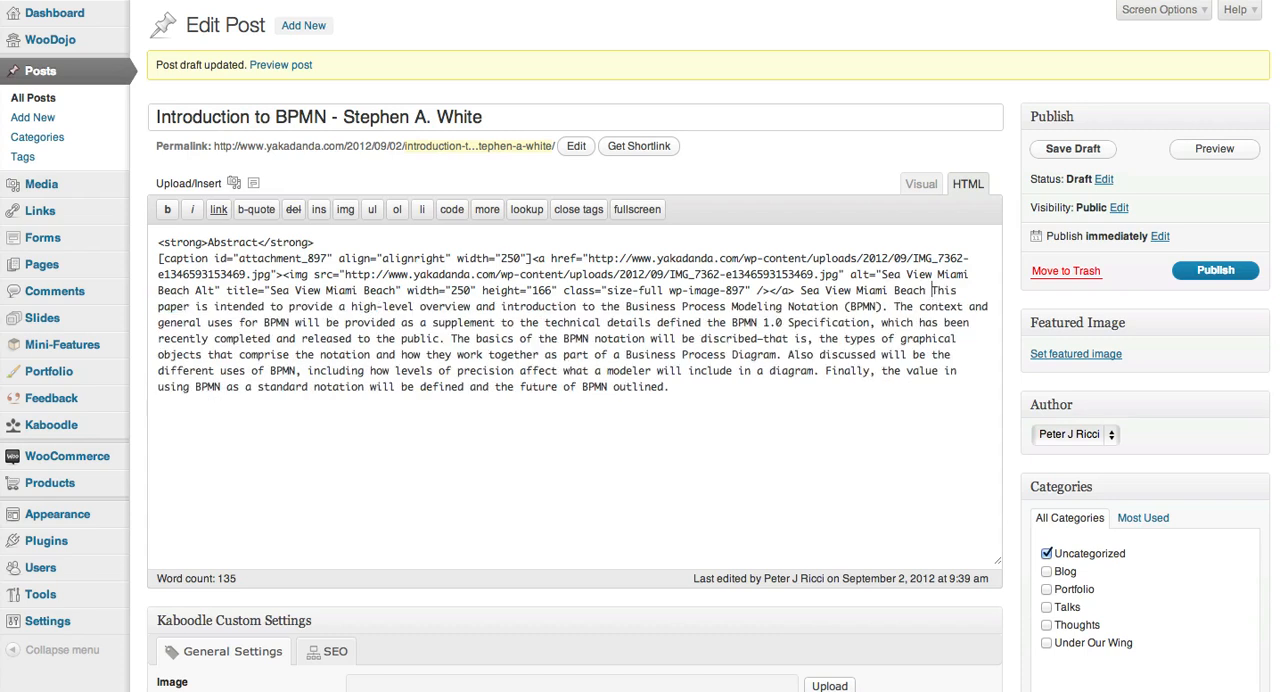
mouse_move(724, 373)
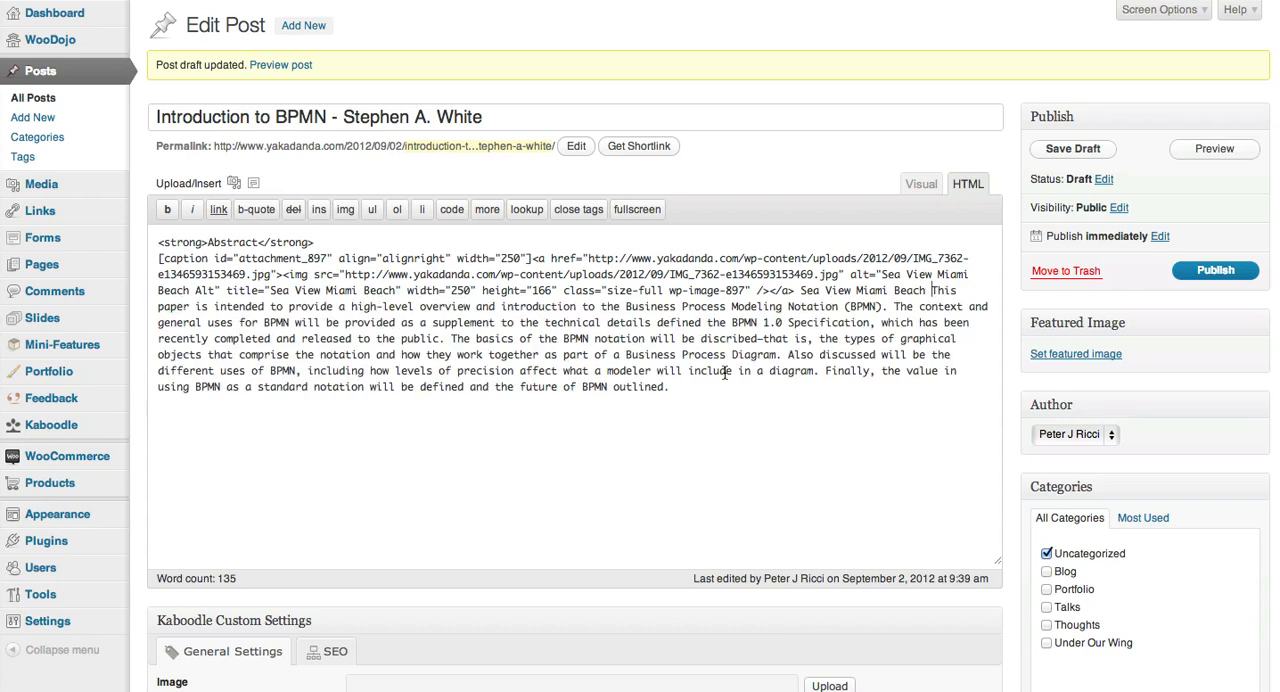